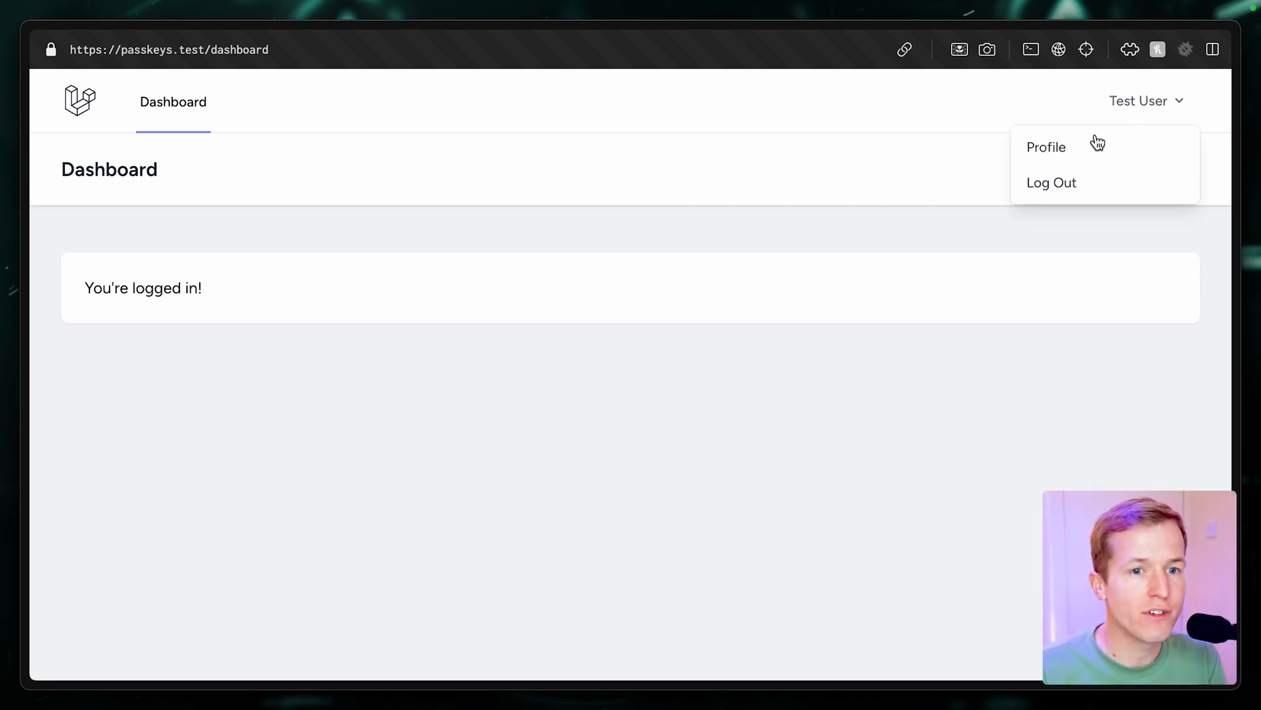
Navigate to the profile page and view the Manage Passkeys section with its 1Password passkey
click(1045, 147)
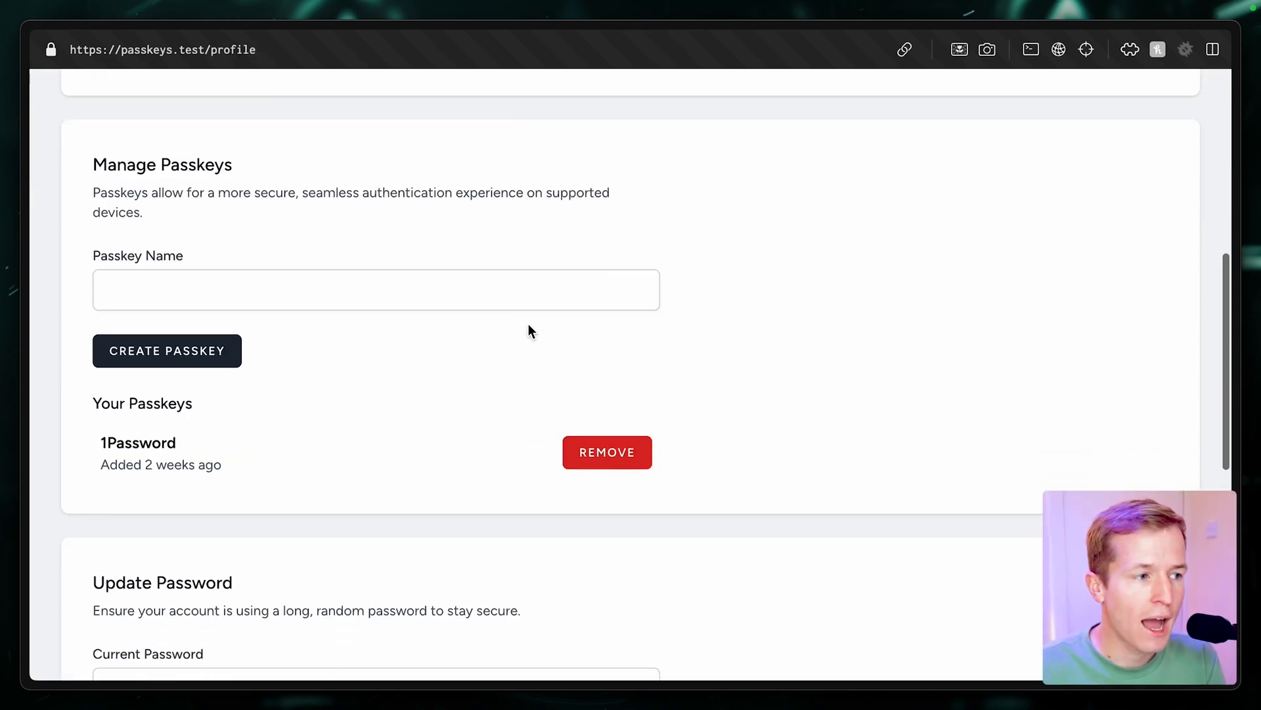
mouse_move(254, 178)
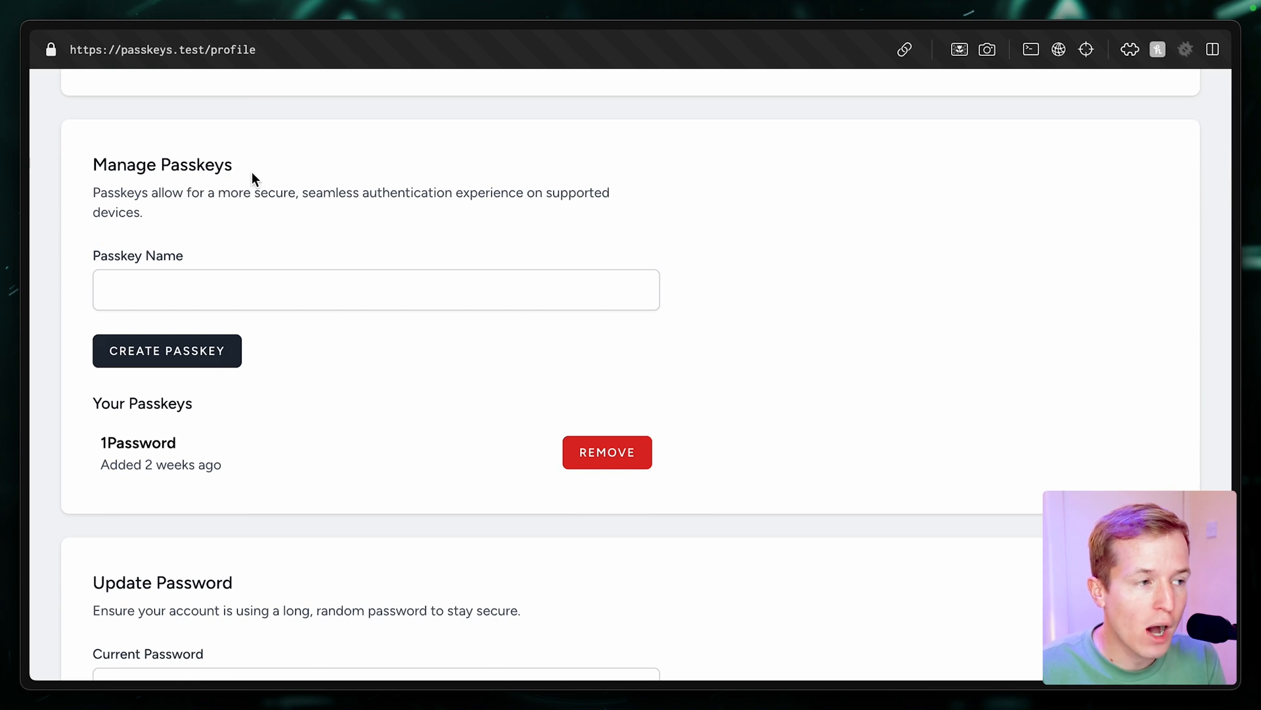
mouse_move(322, 173)
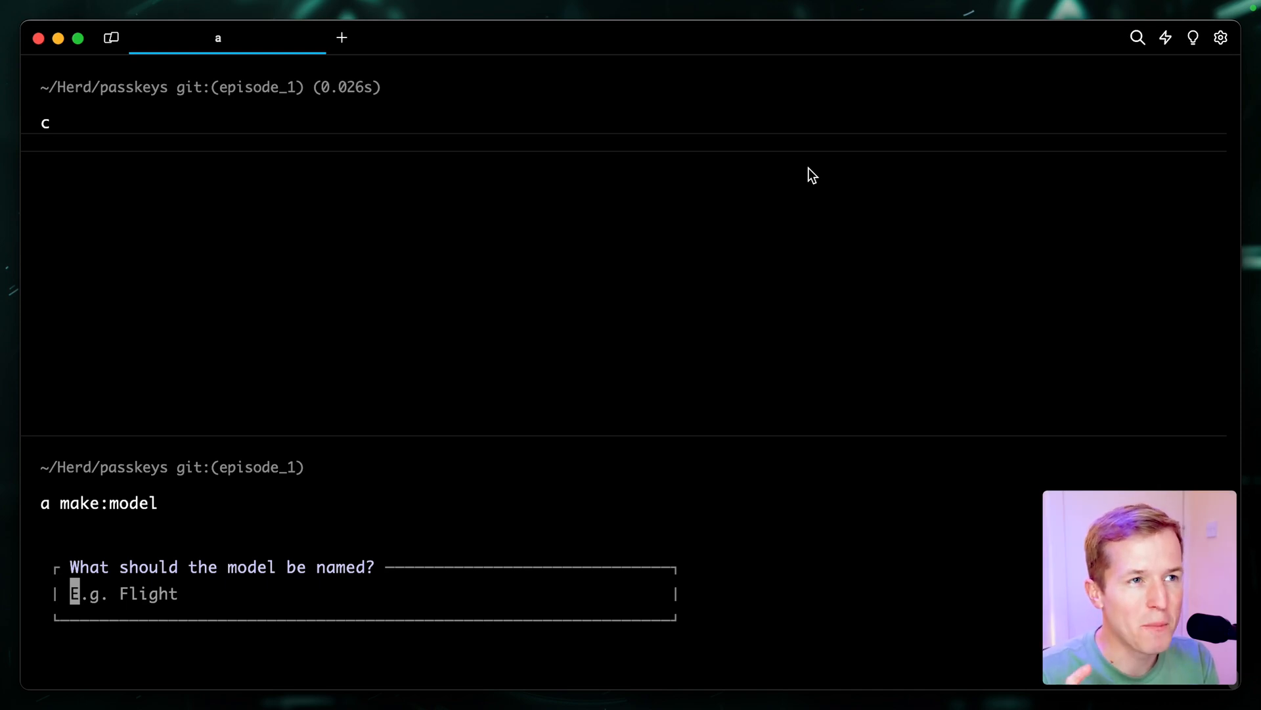
Generate a Passkey model named 'Passkey' with seeder, factory and migration scaffolding
text(Pass)
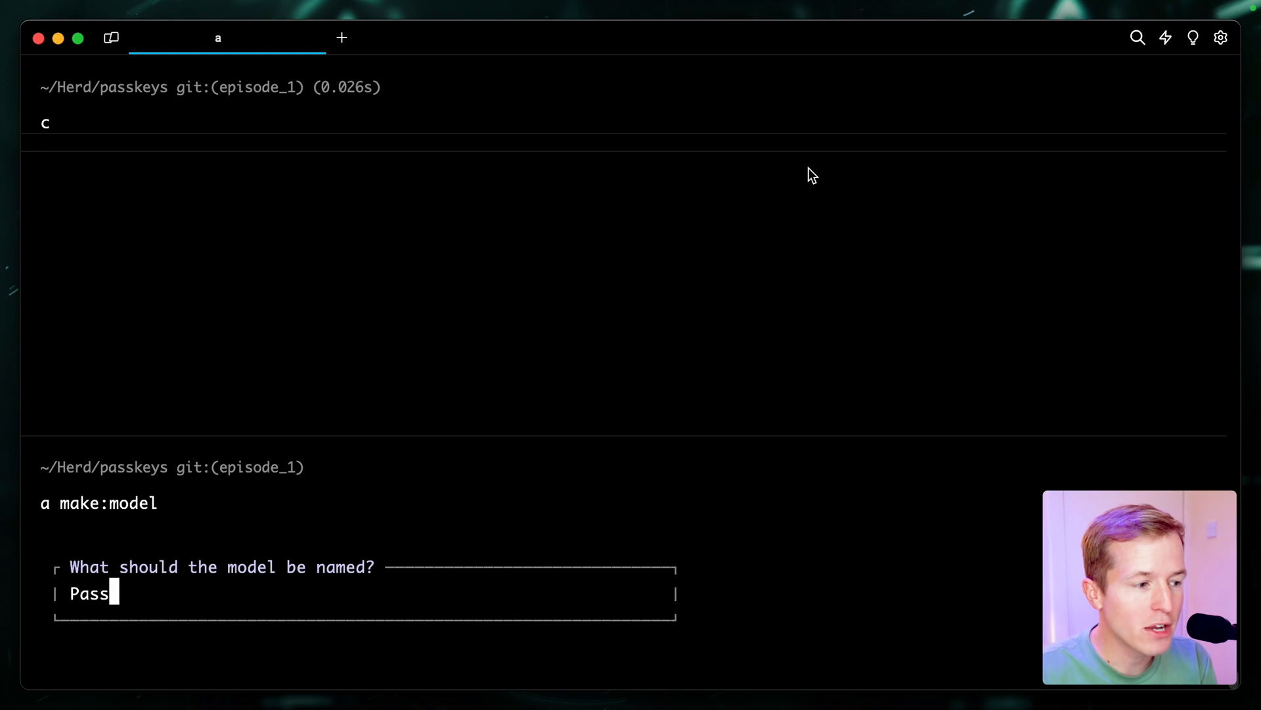
text(key)
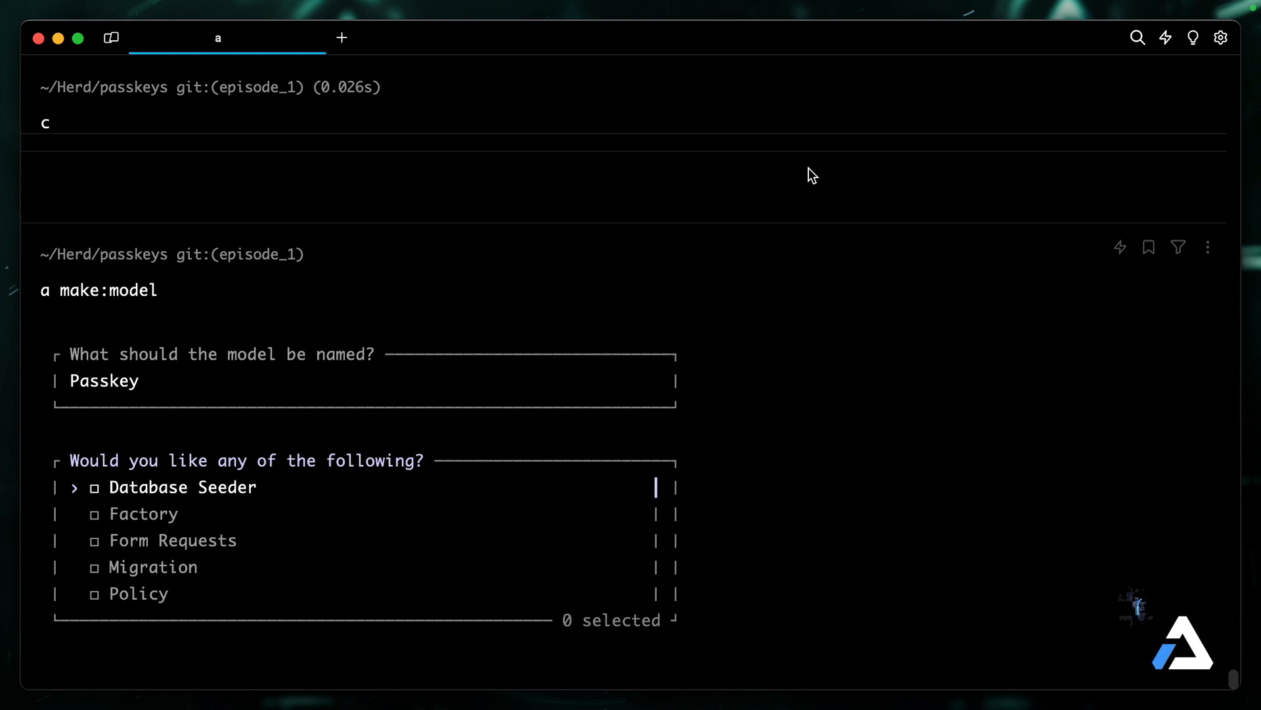
key(Down)
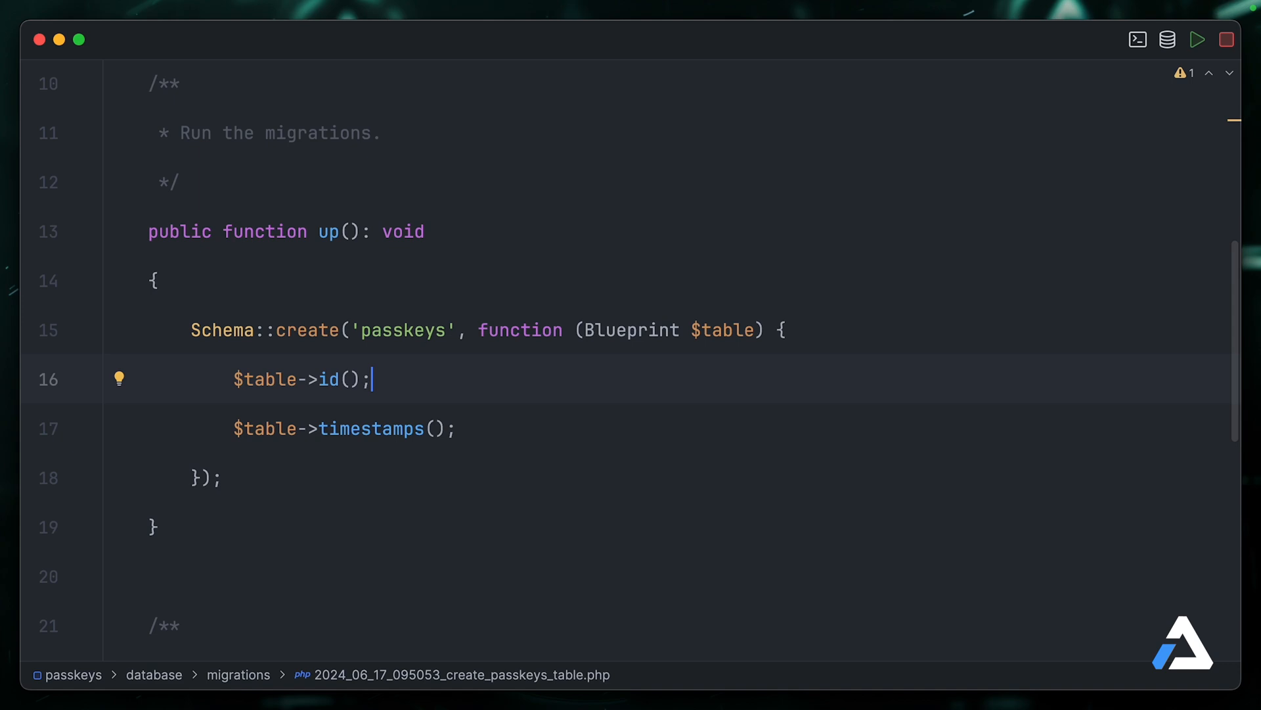
Add a cascading foreignIdFor(User::class) column and a text 'name' column after id()
key(enter)
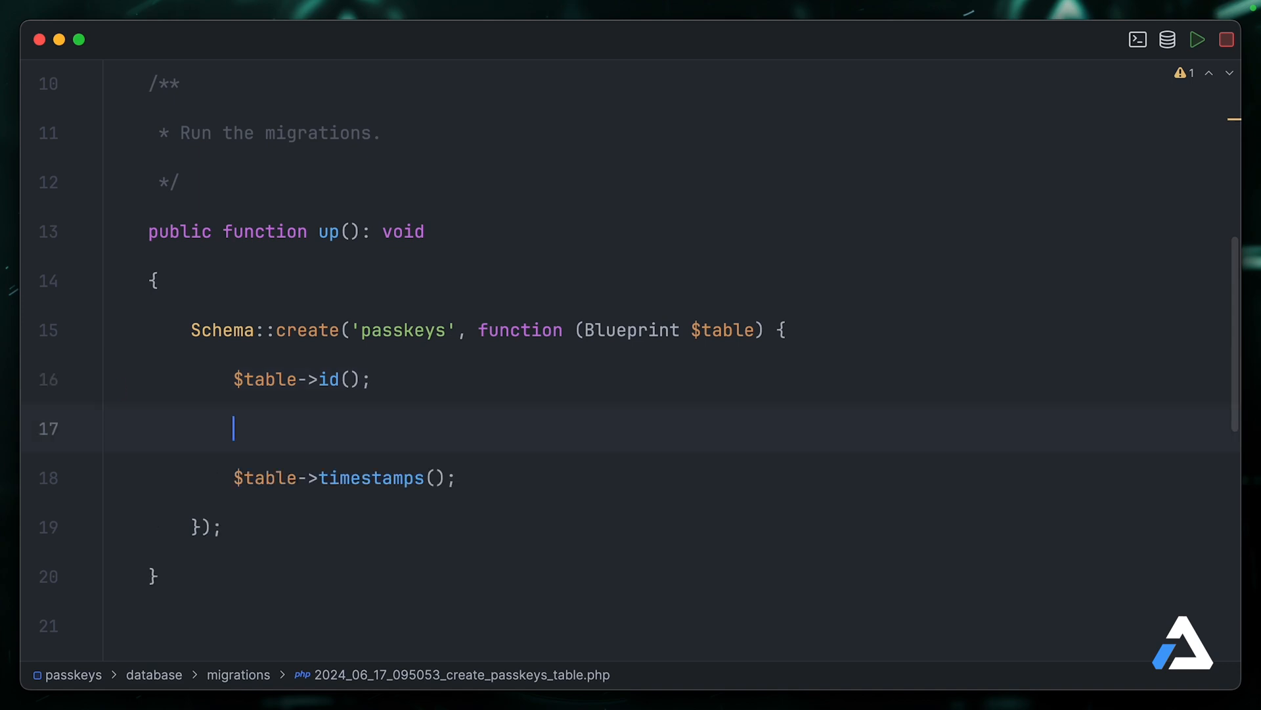
text($table)
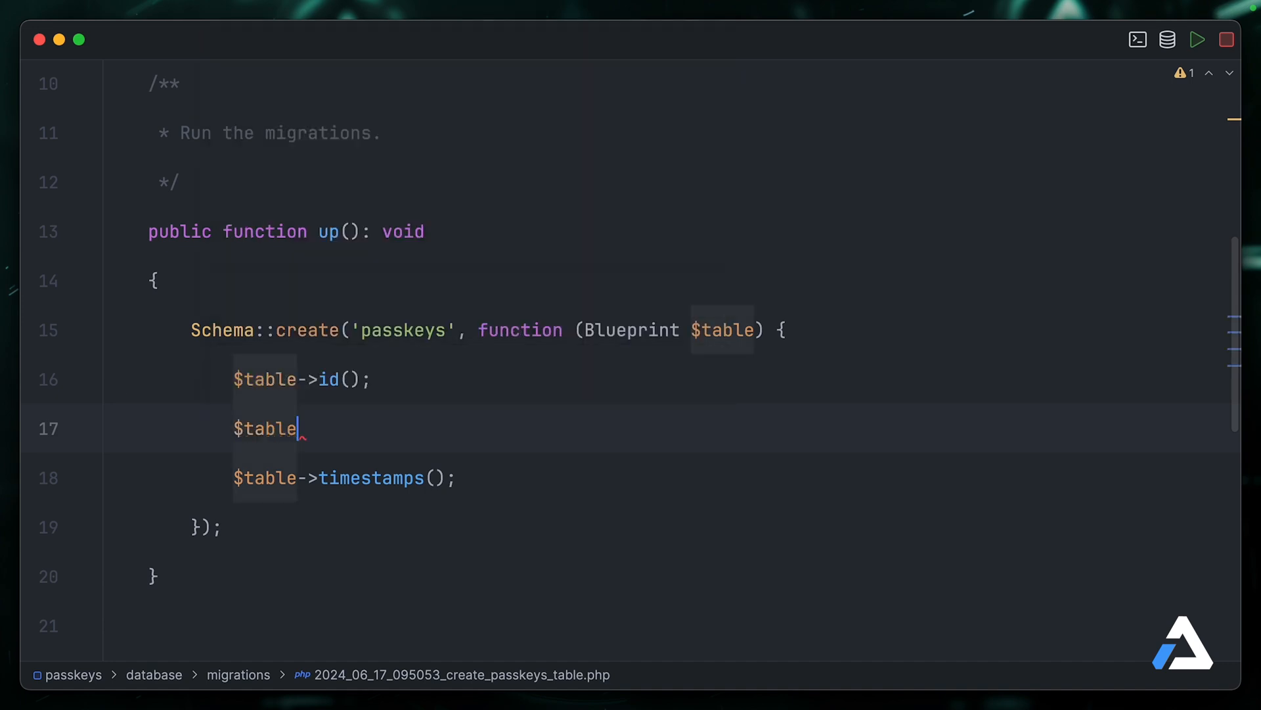
text(->foreignIdFor(U)
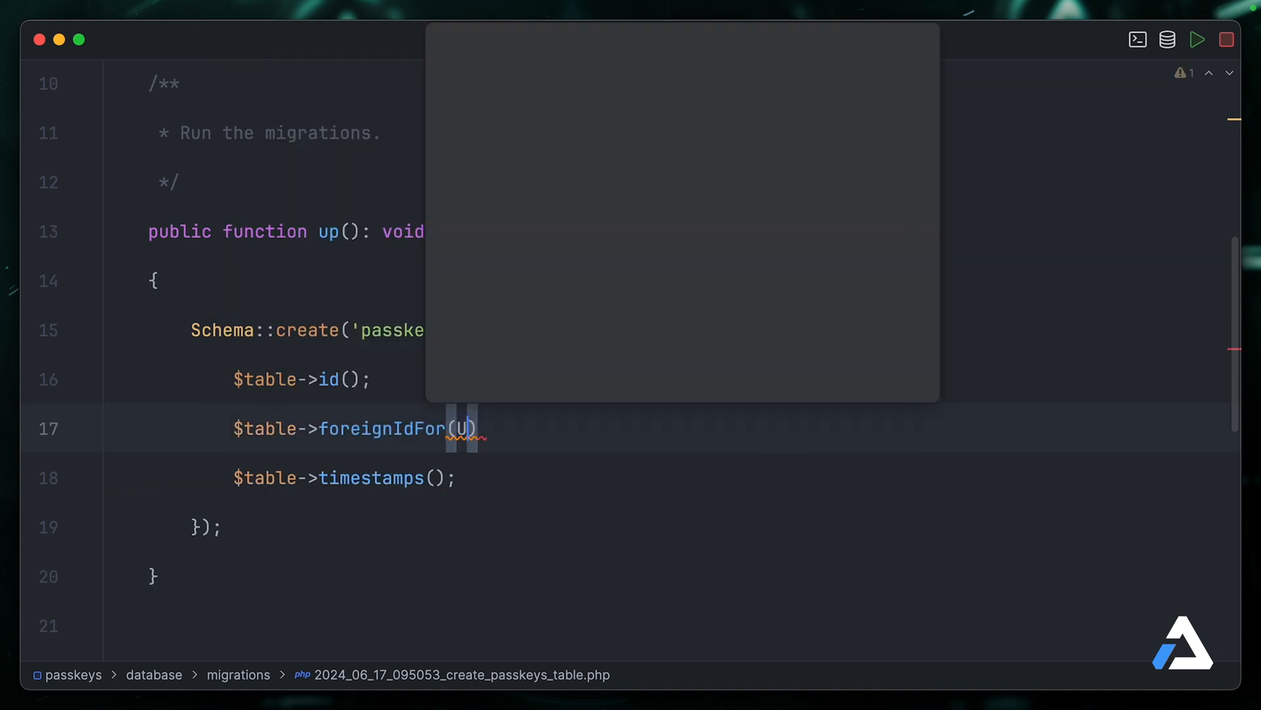
text(ser::class)
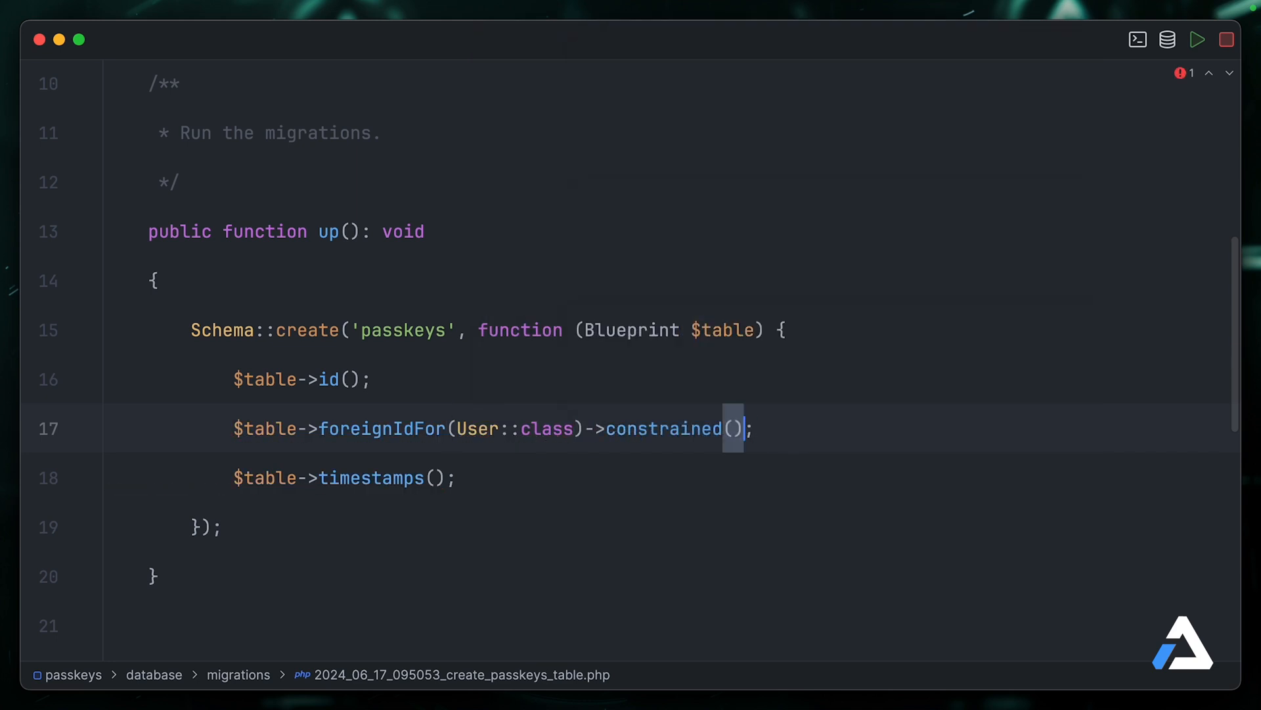
text(->cascadeOnDelete())
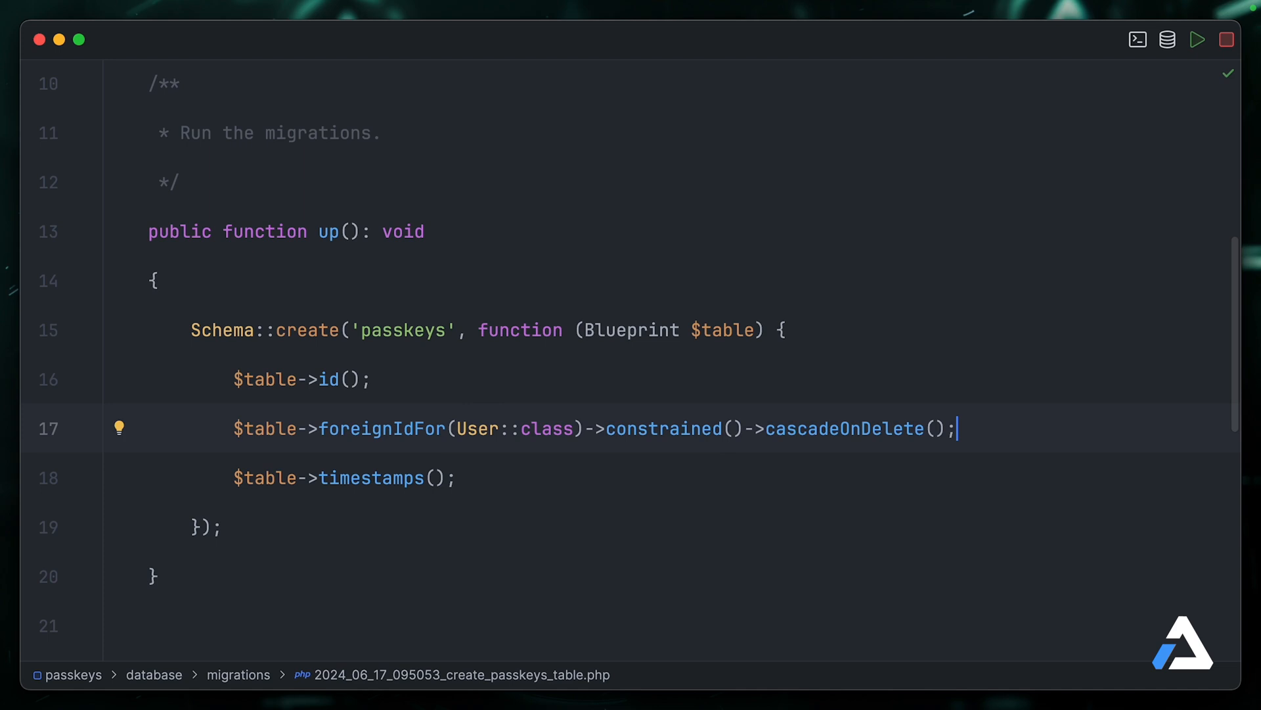
text($table->text('na');)
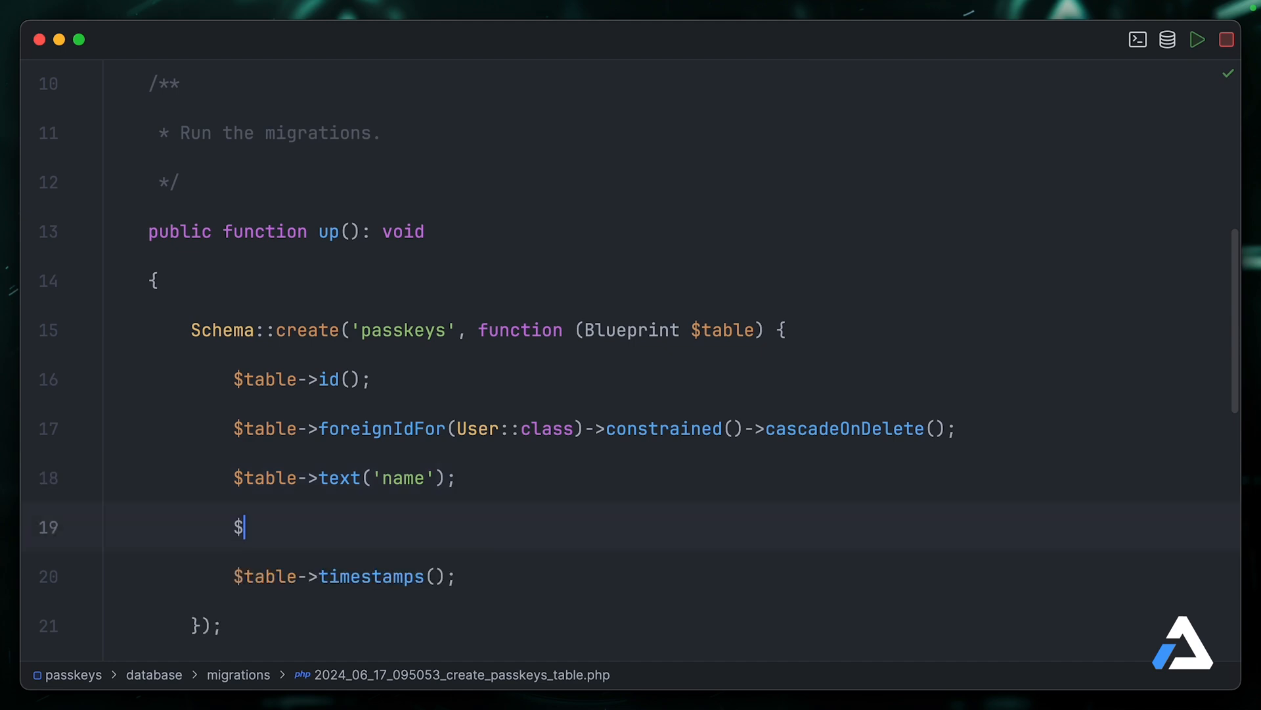
Add a text 'credential_id' column and a json 'data' column to the passkeys migration
text(table->text('');)
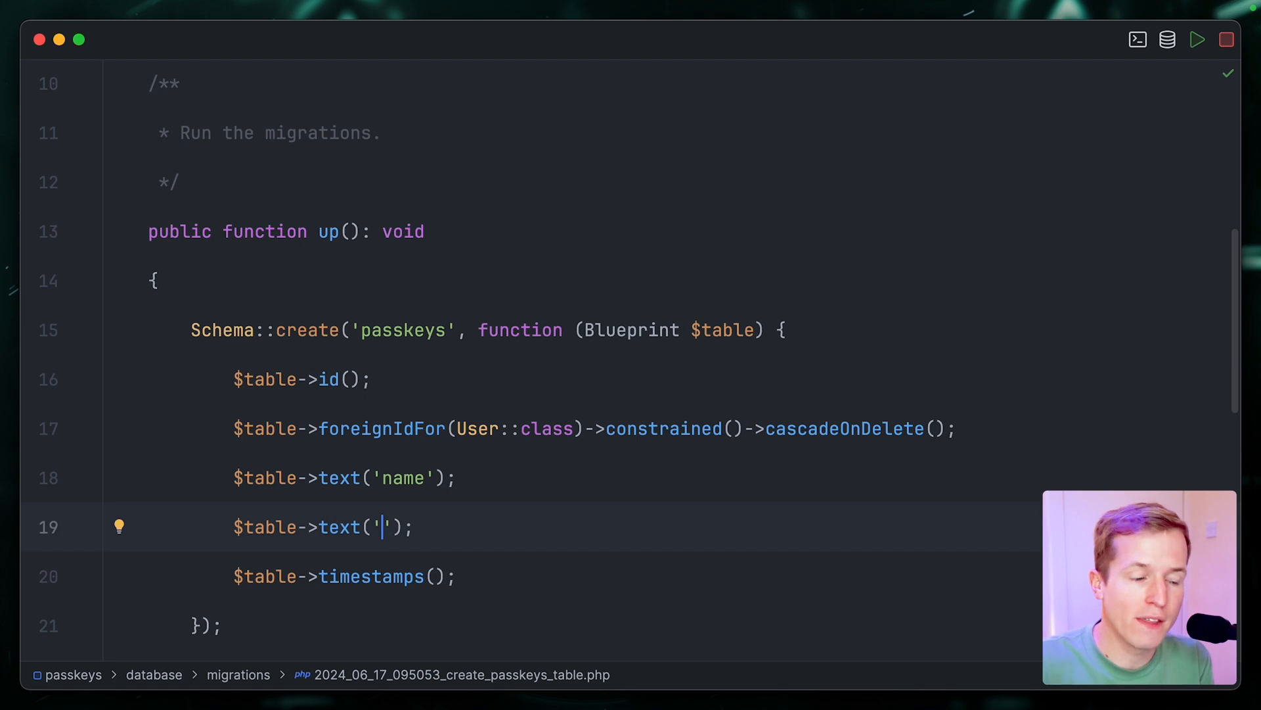
text(cred)
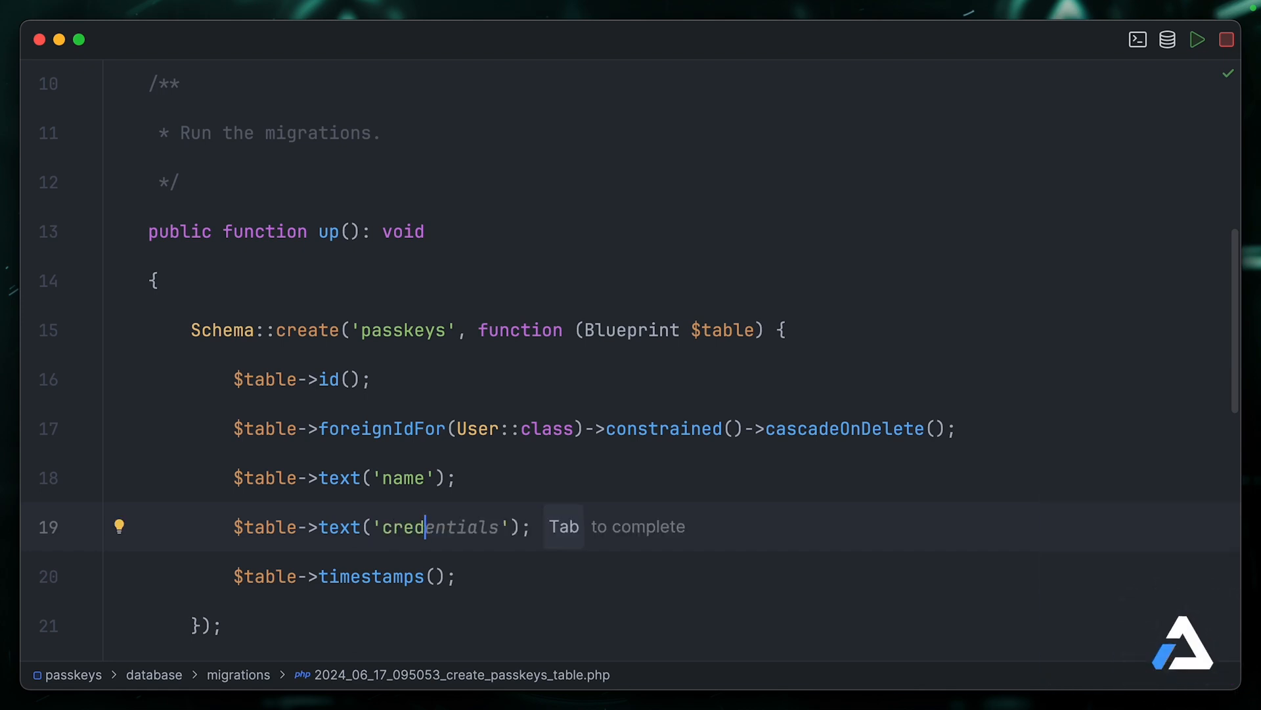
key(Tab)
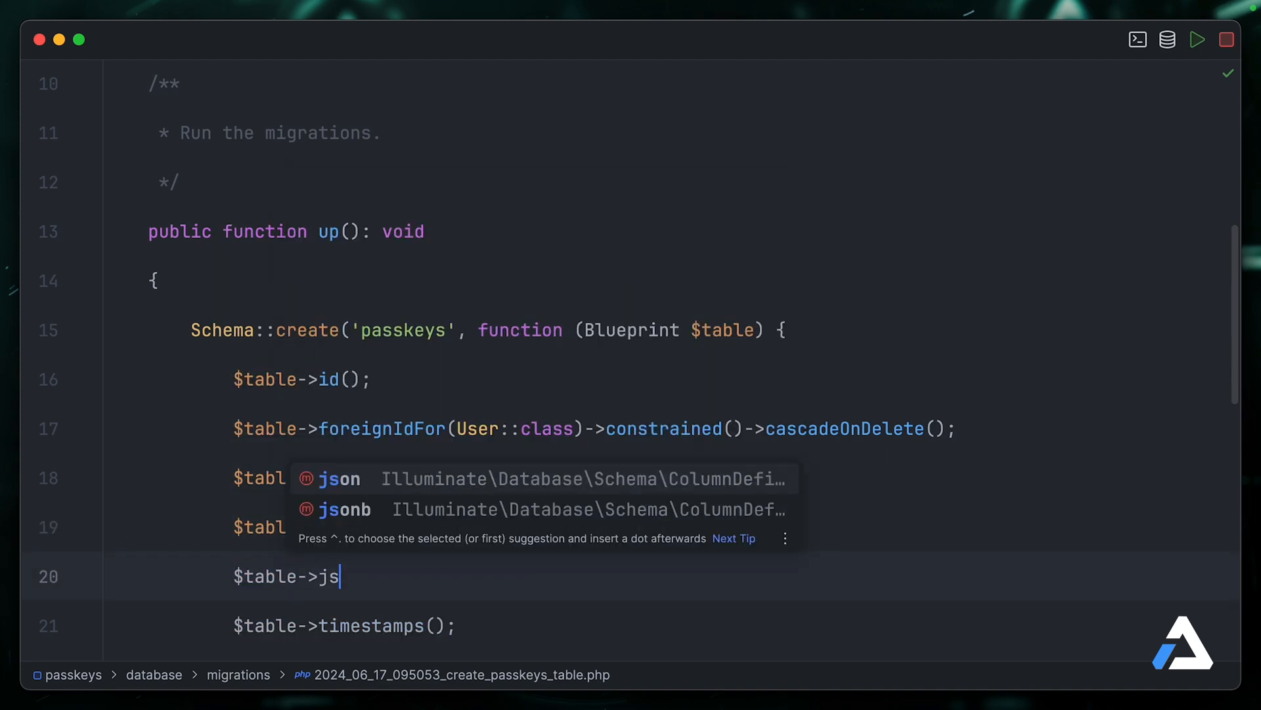
text(on('data'))
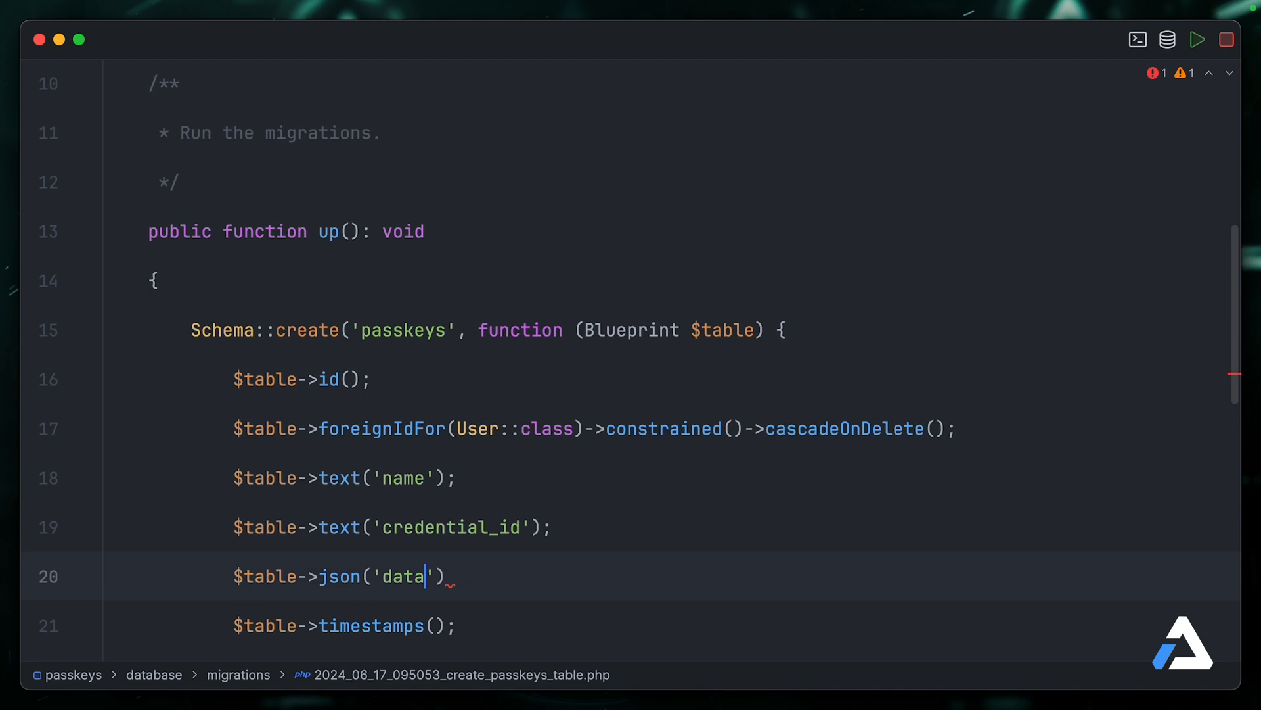
text(;)
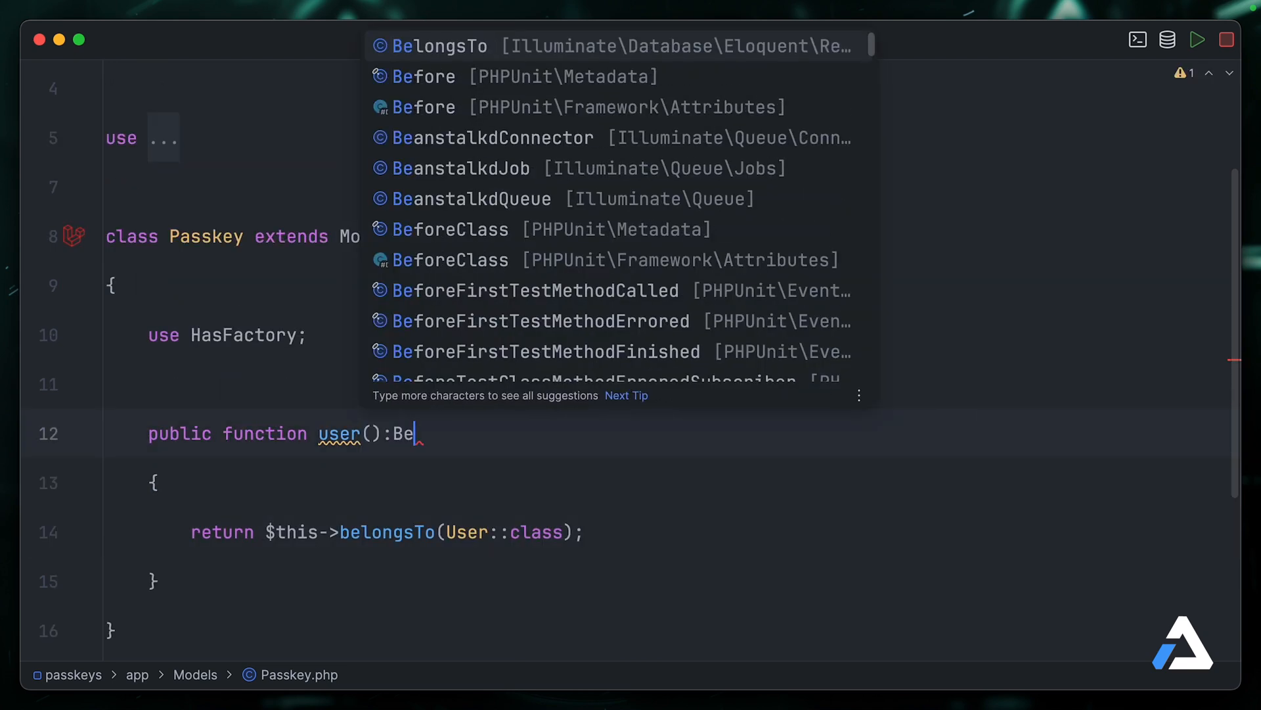
Type user() as BelongsTo in Passkey and add passkeys(): HasMany to the User model
click(439, 46)
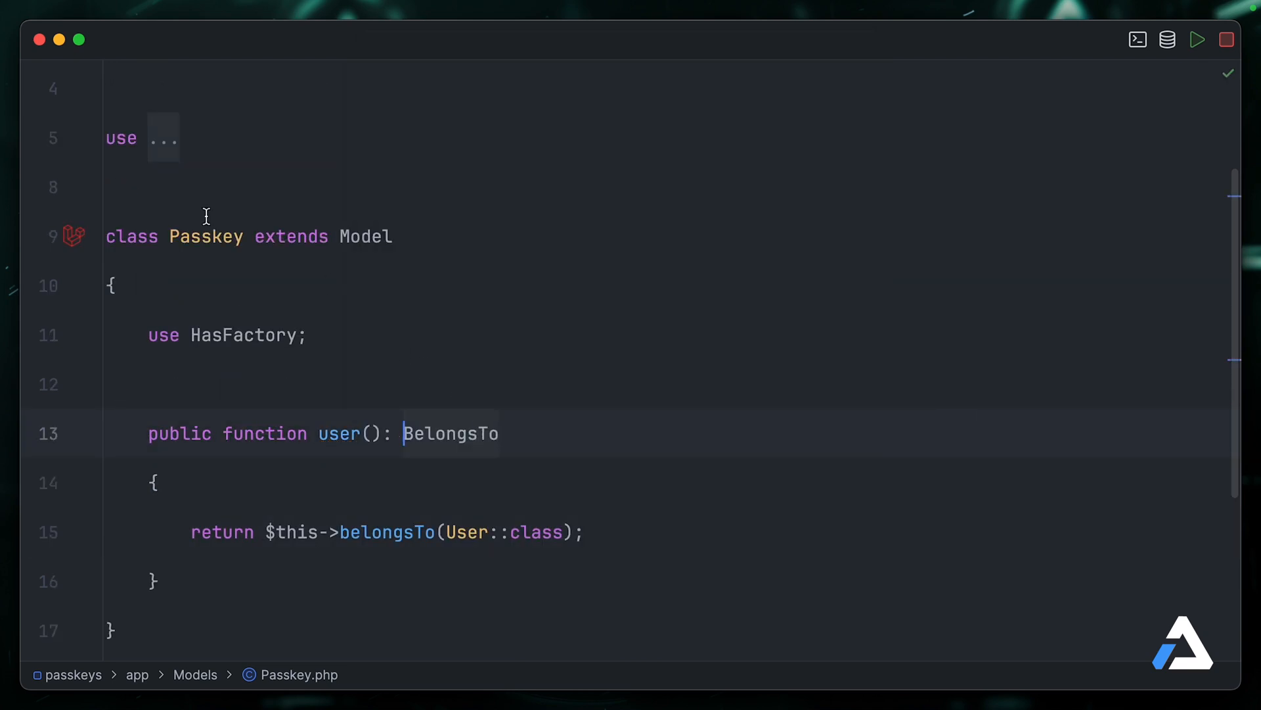
mouse_move(380, 329)
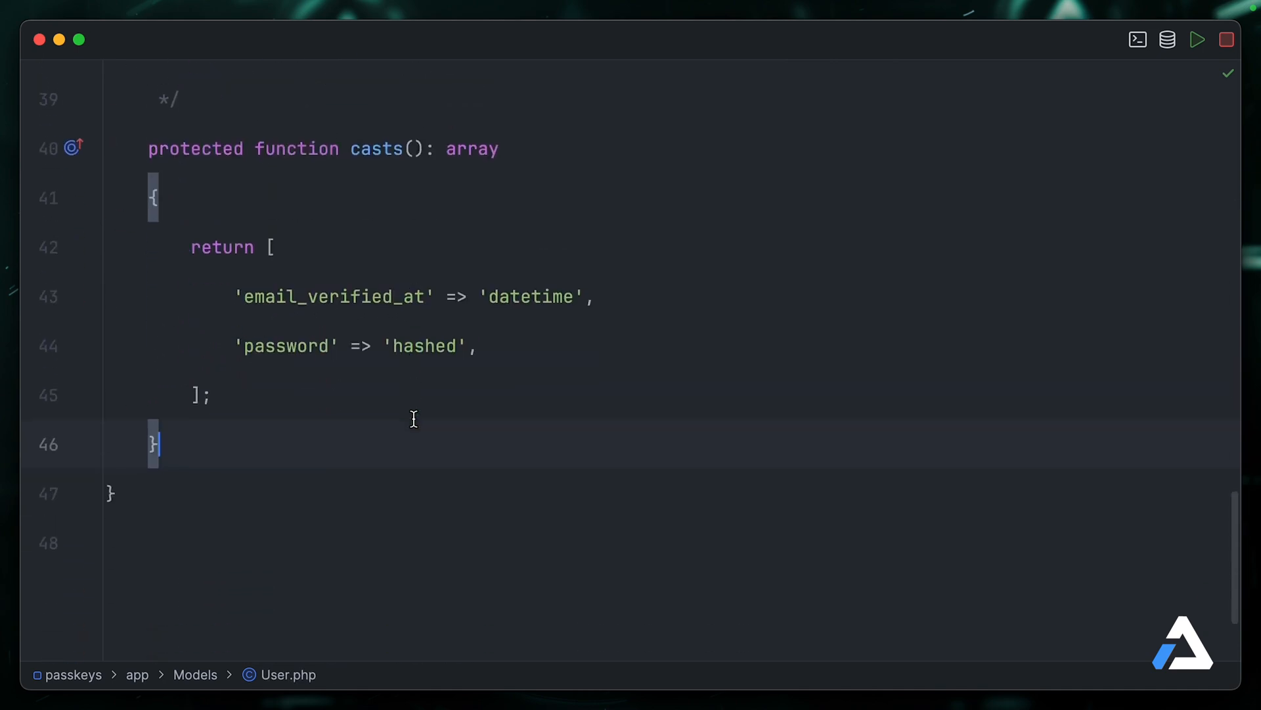
text(passkeys()
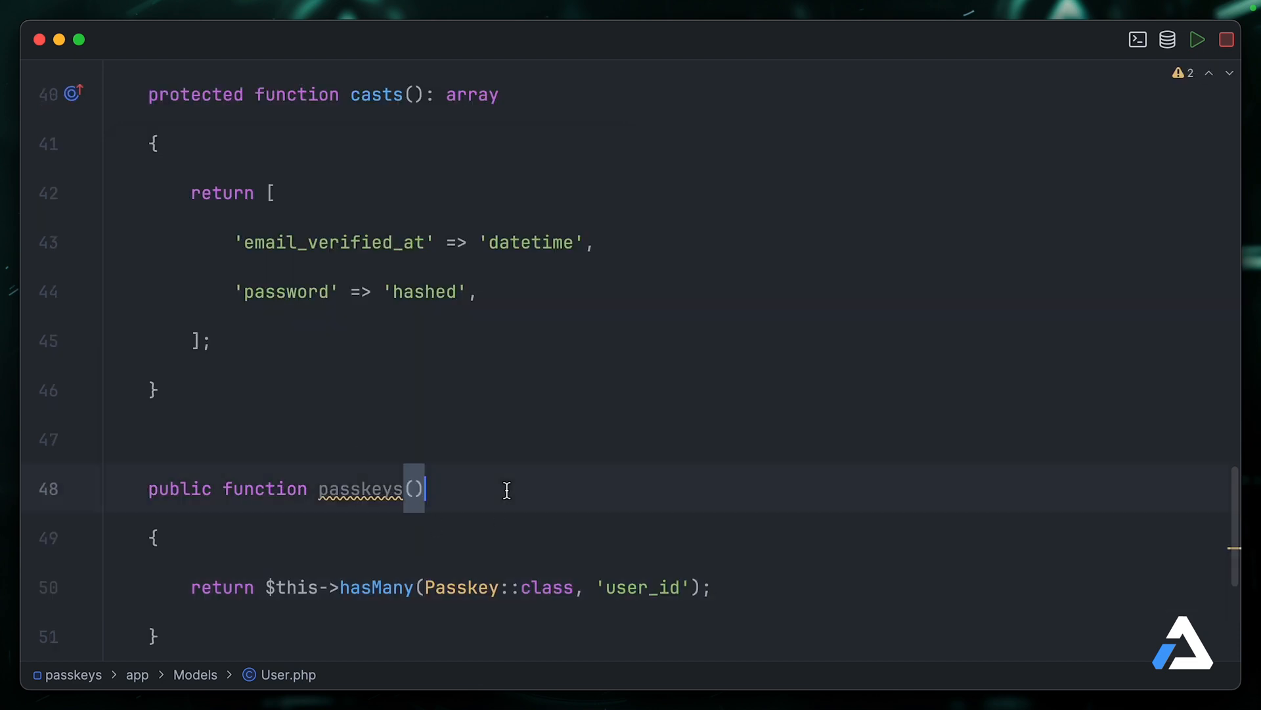
text(: HasMany)
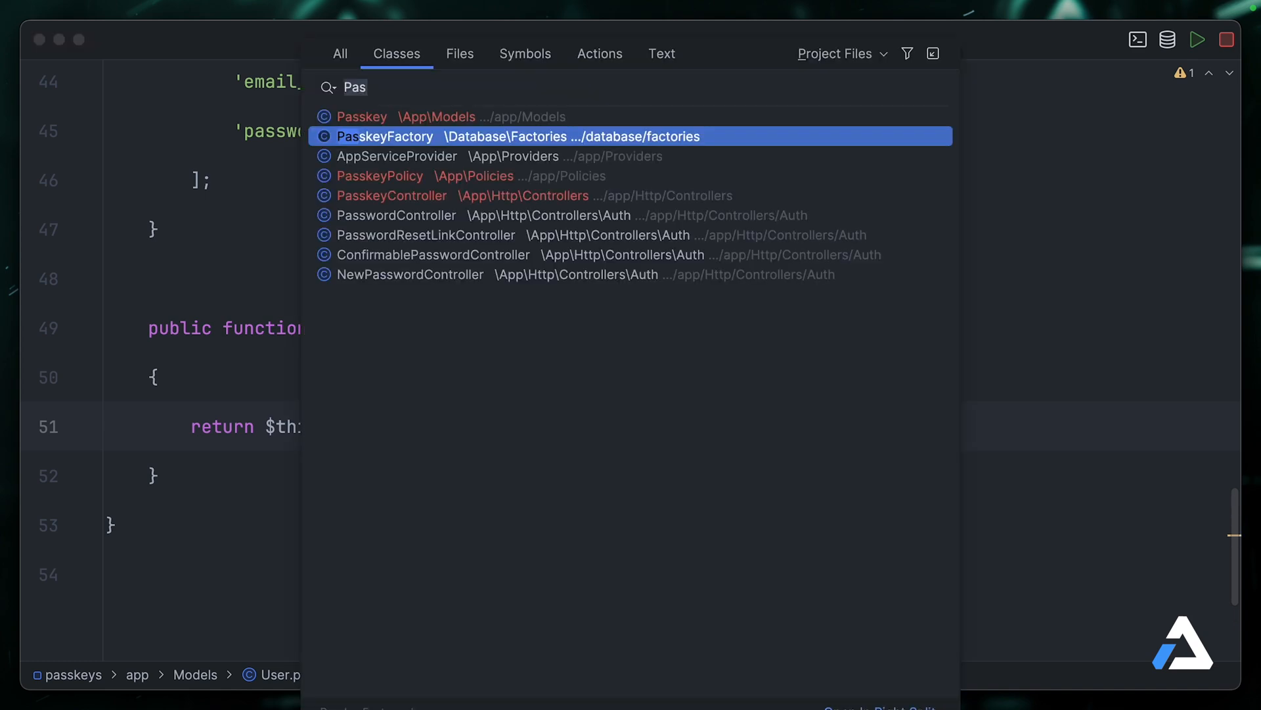
Define PasskeyFactory with a fake name, random credential_id and user_id via User::factory()
click(387, 136)
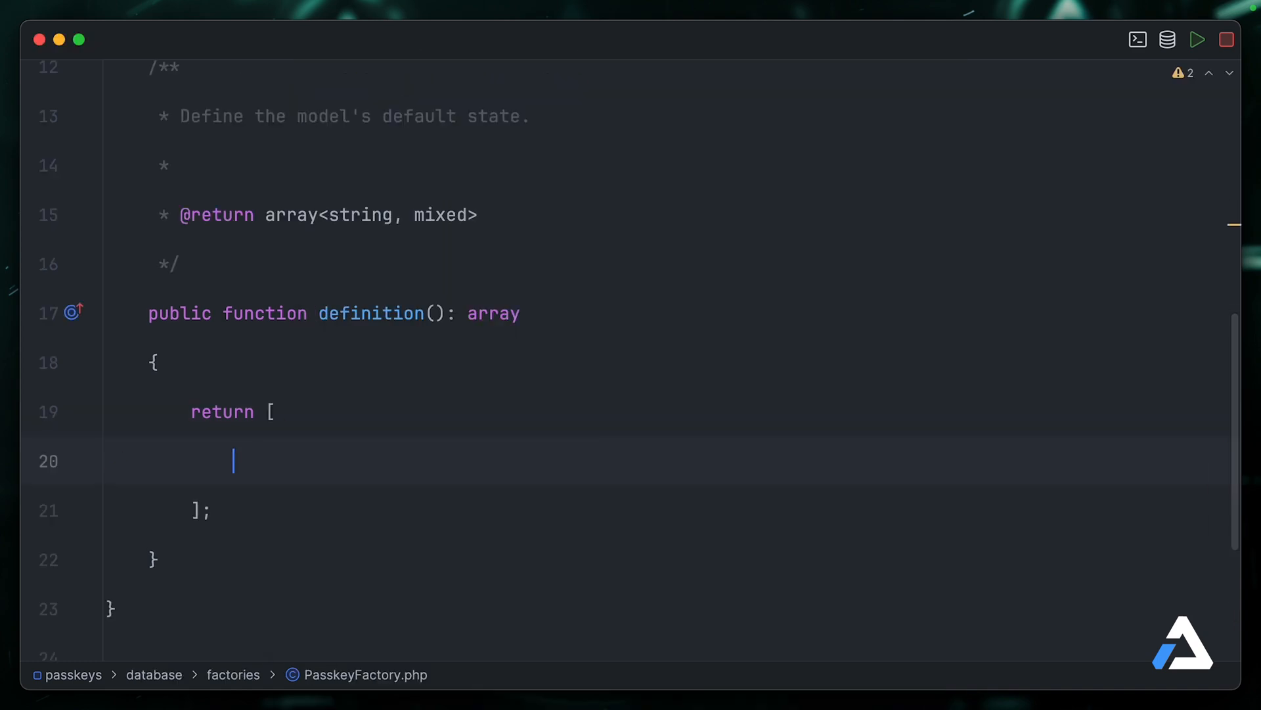
text('name' => fake()->word,)
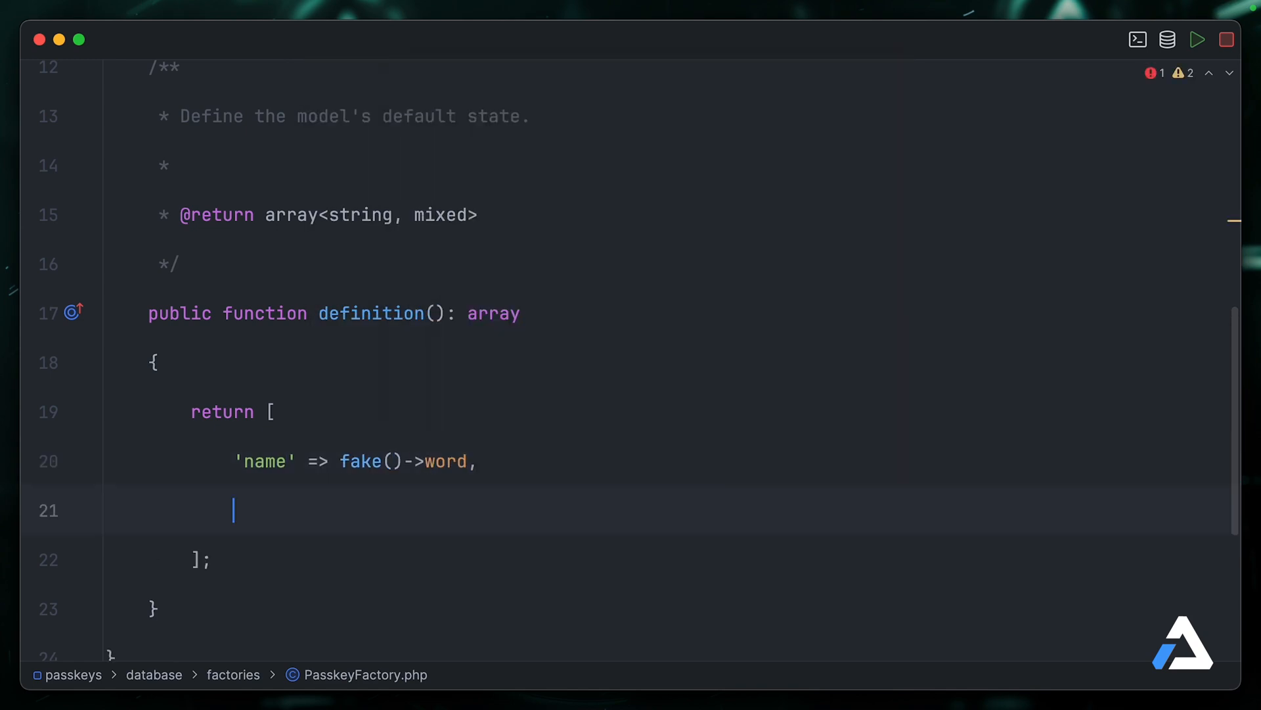
text('cre)
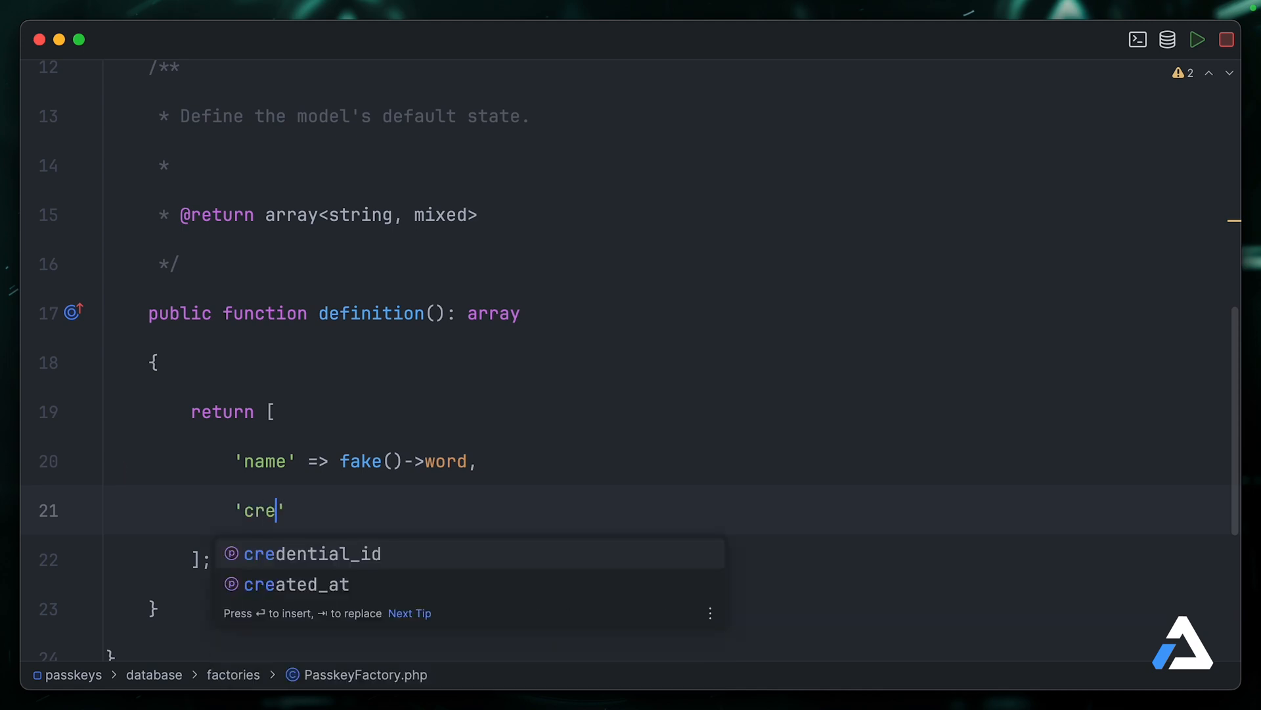
text(credential_id' => Str::random(),)
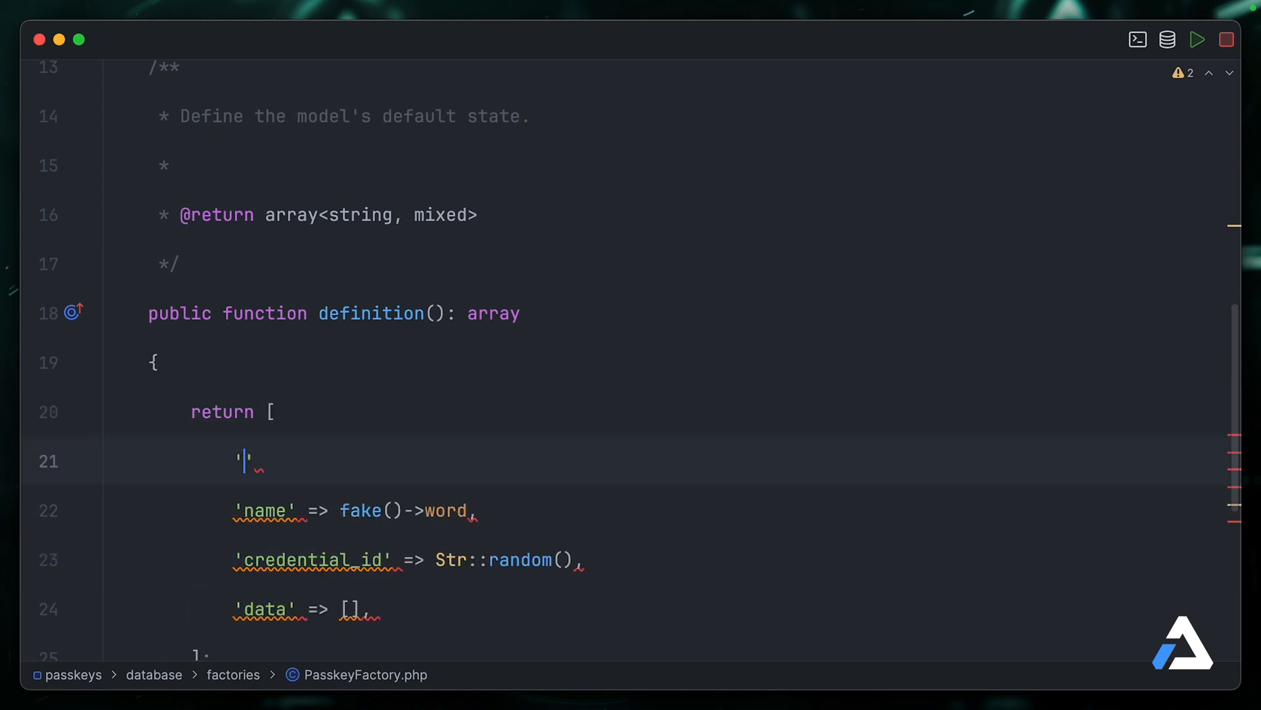
text(user_id' =>)
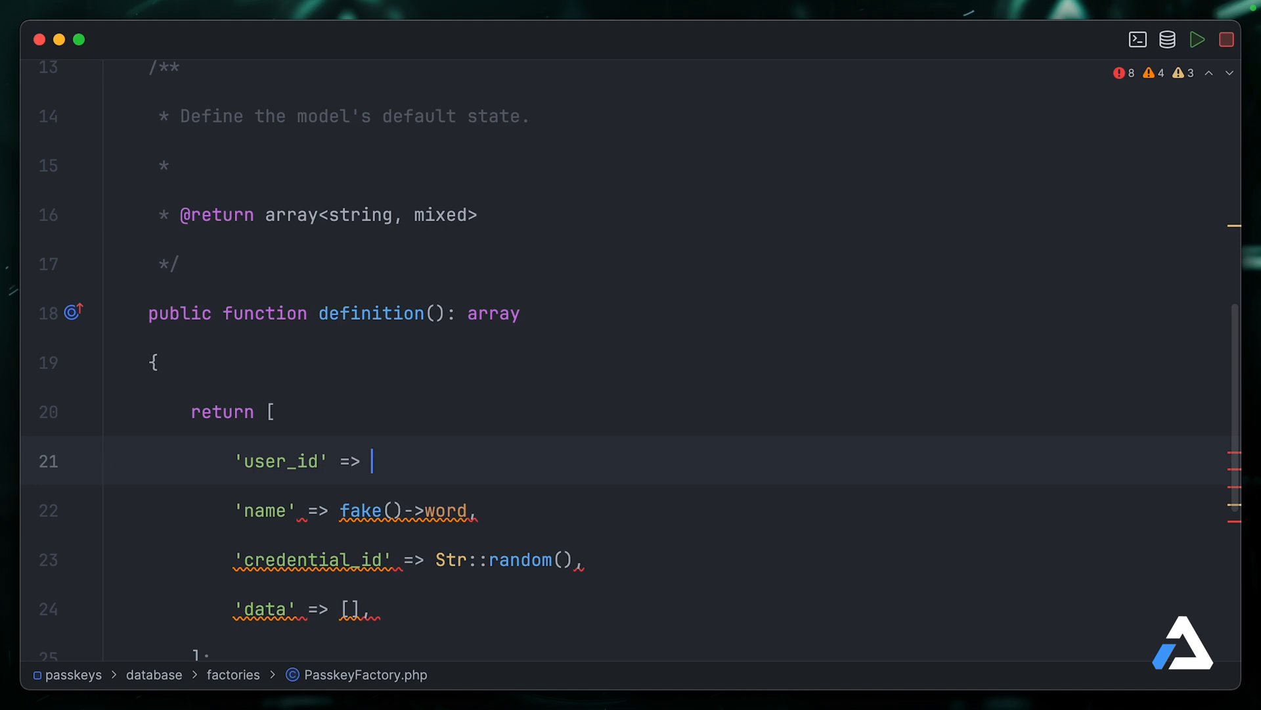
text(User::factory(),)
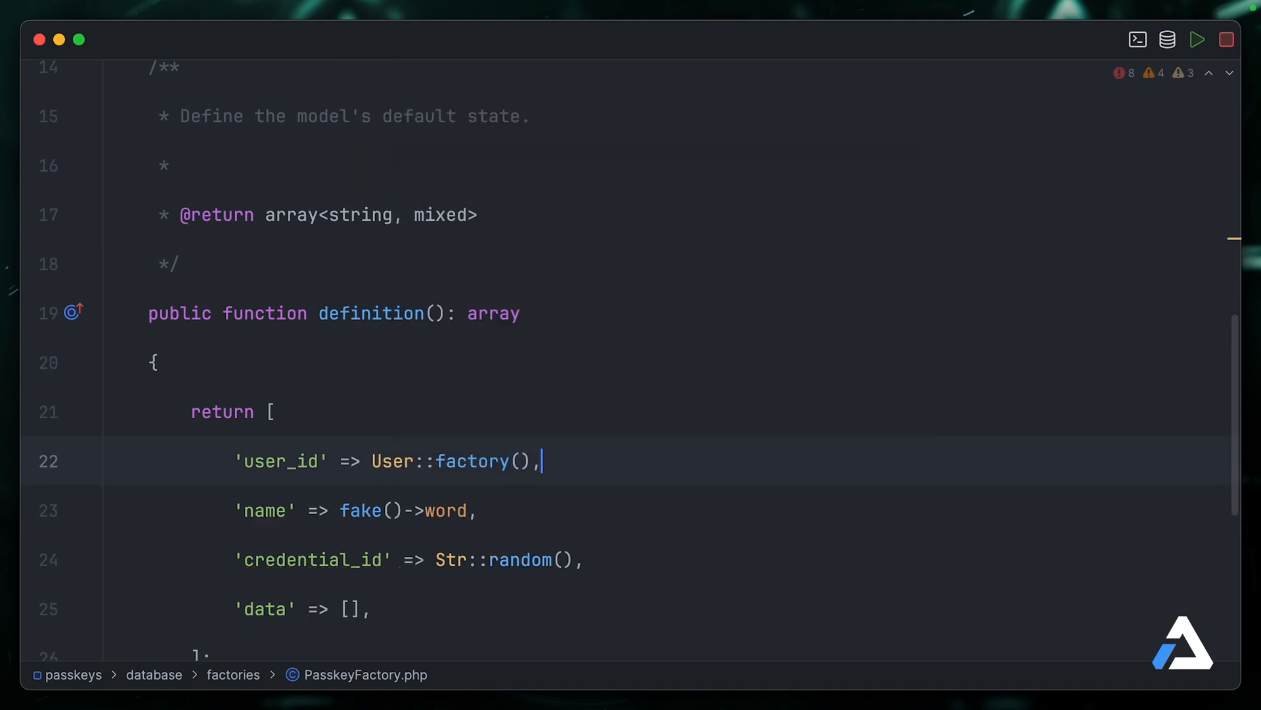
Search the class list for 'Data' to locate the DatabaseSeeder
scroll(down, 3)
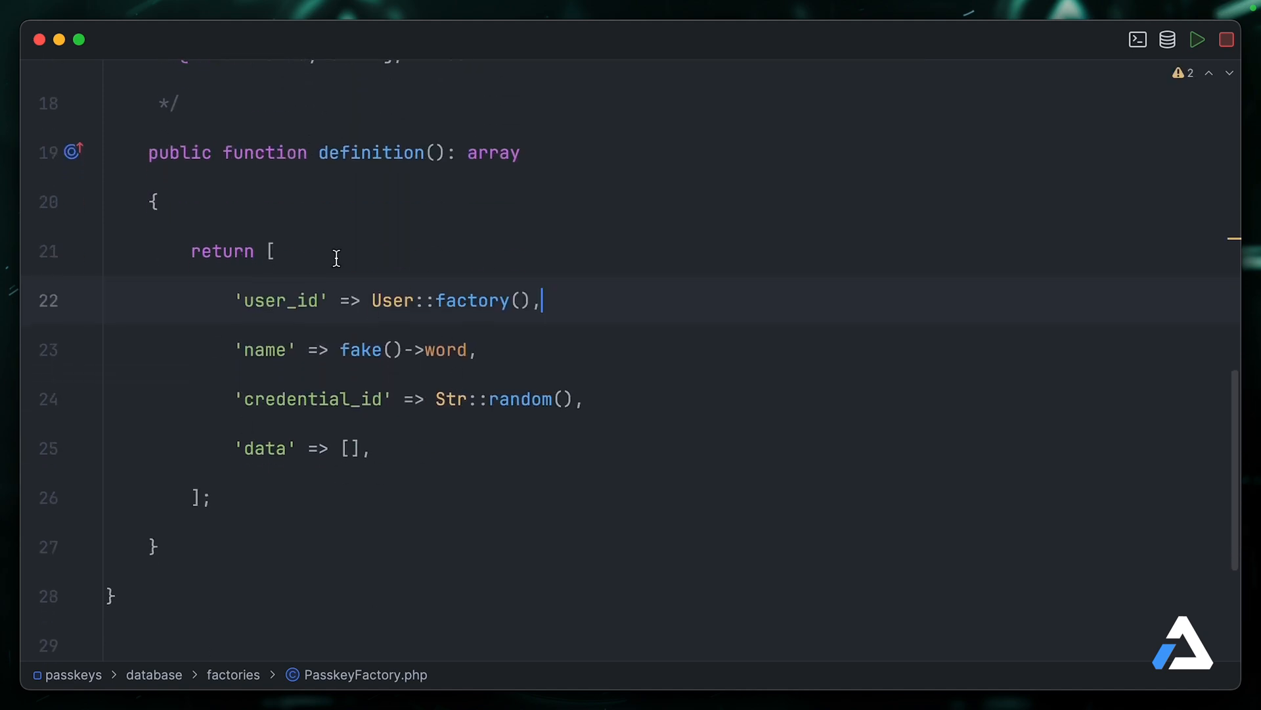
mouse_move(674, 337)
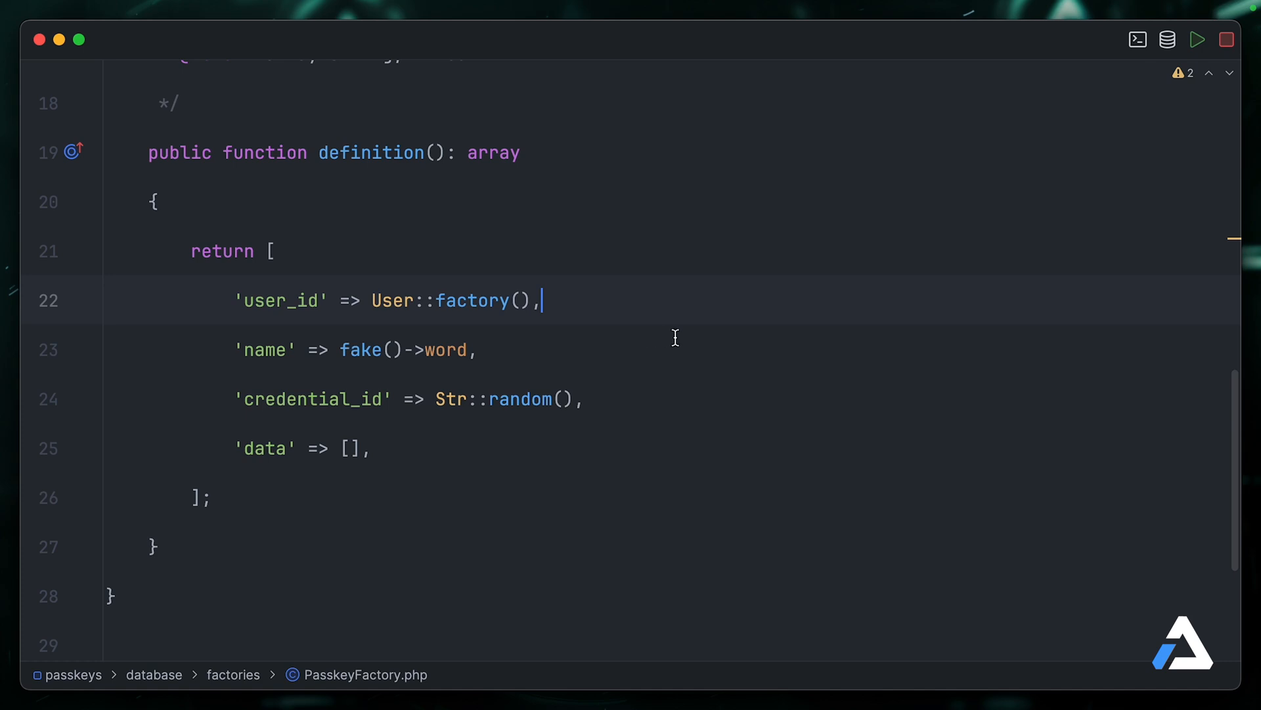
text(Data)
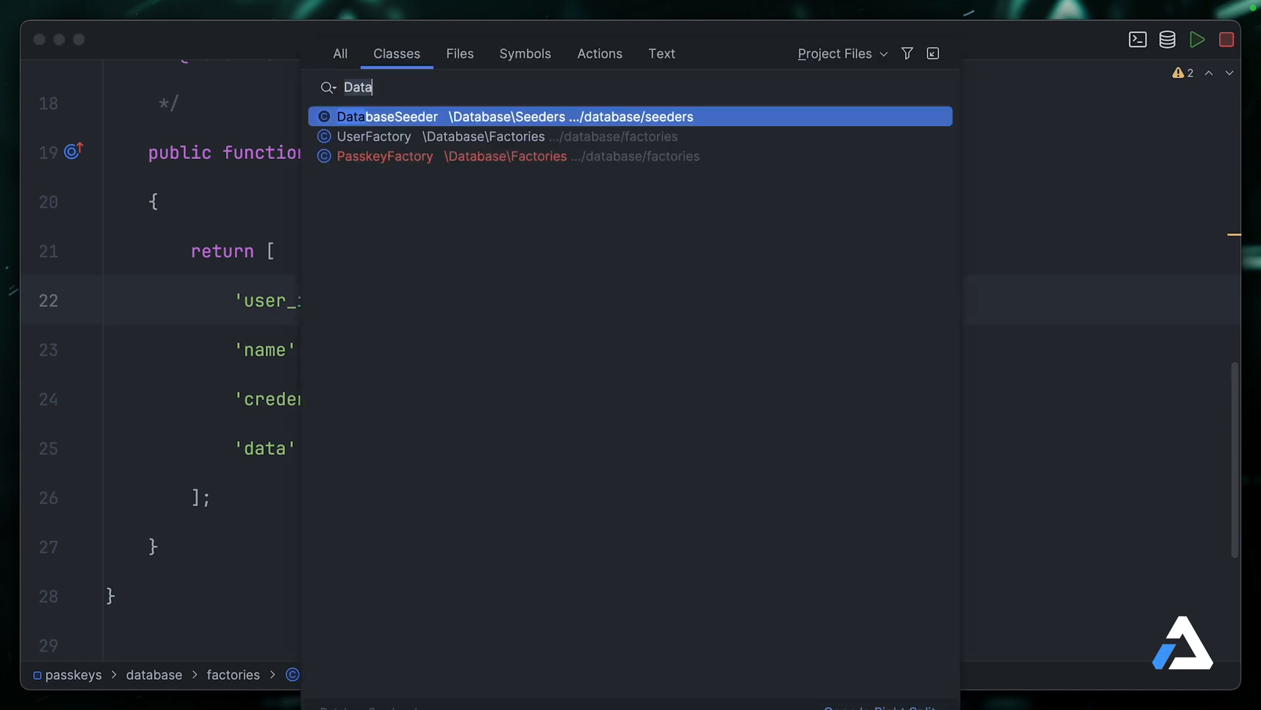
Chain ->has(Passkey::factory(3)) onto the test User creation in DatabaseSeeder
click(384, 116)
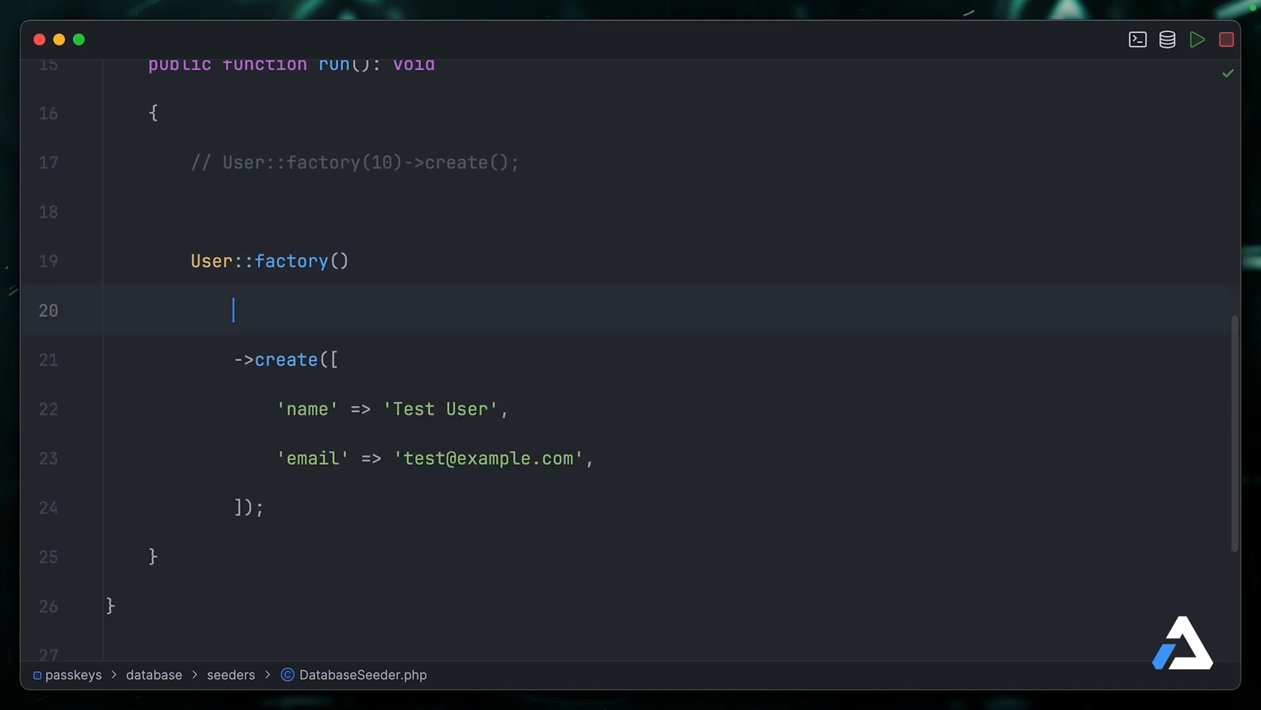
text(->has()
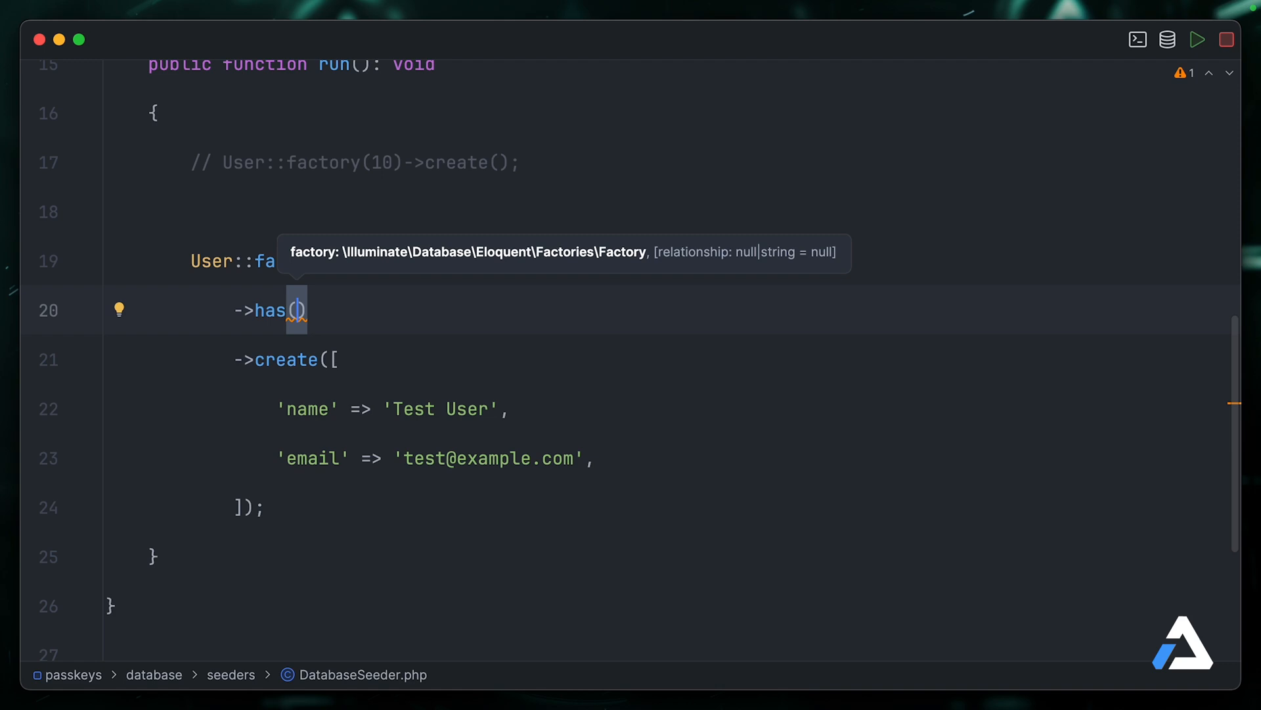
text(Passkey::factory())
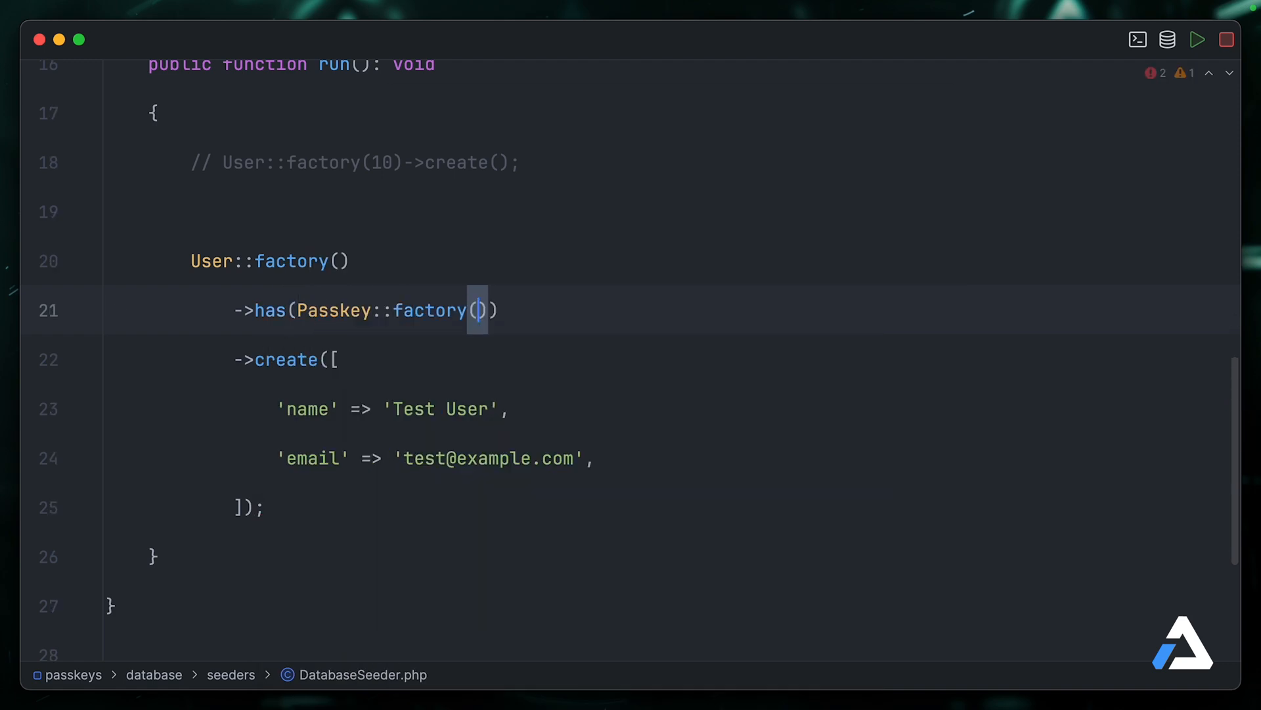
text(3)
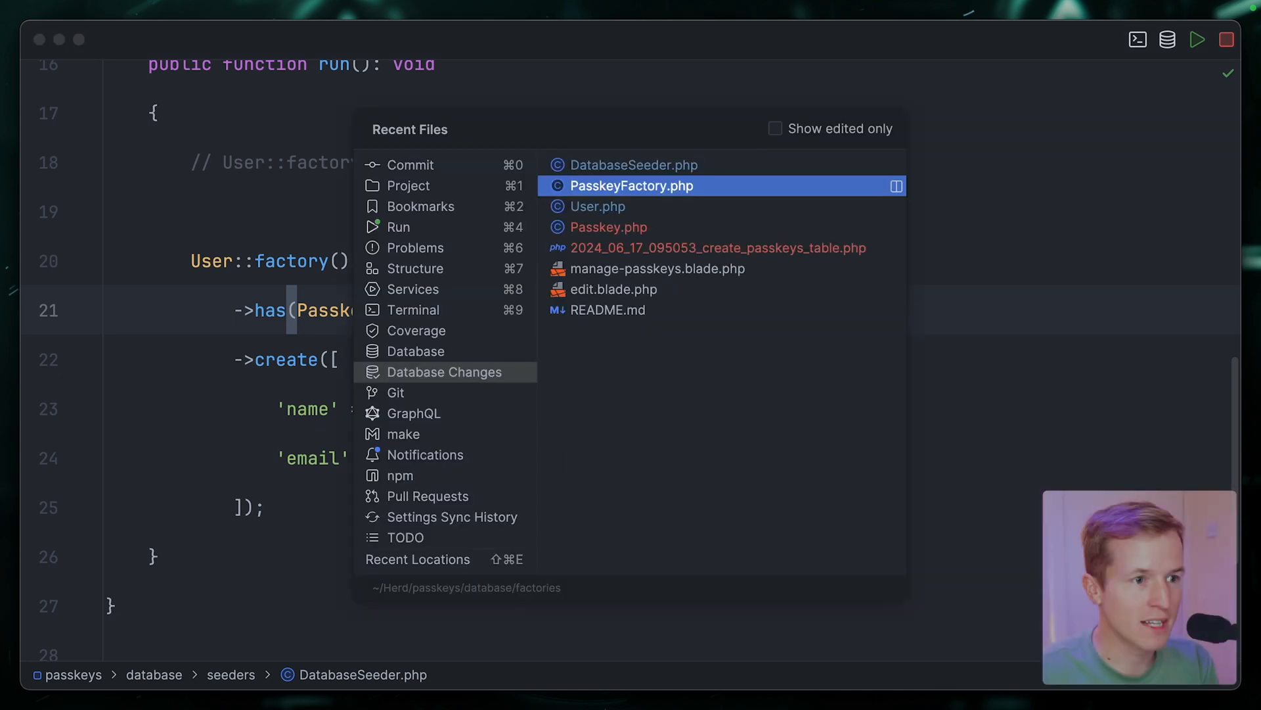
Add a casts() method to the Passkey model mapping 'data' => 'json'
click(631, 186)
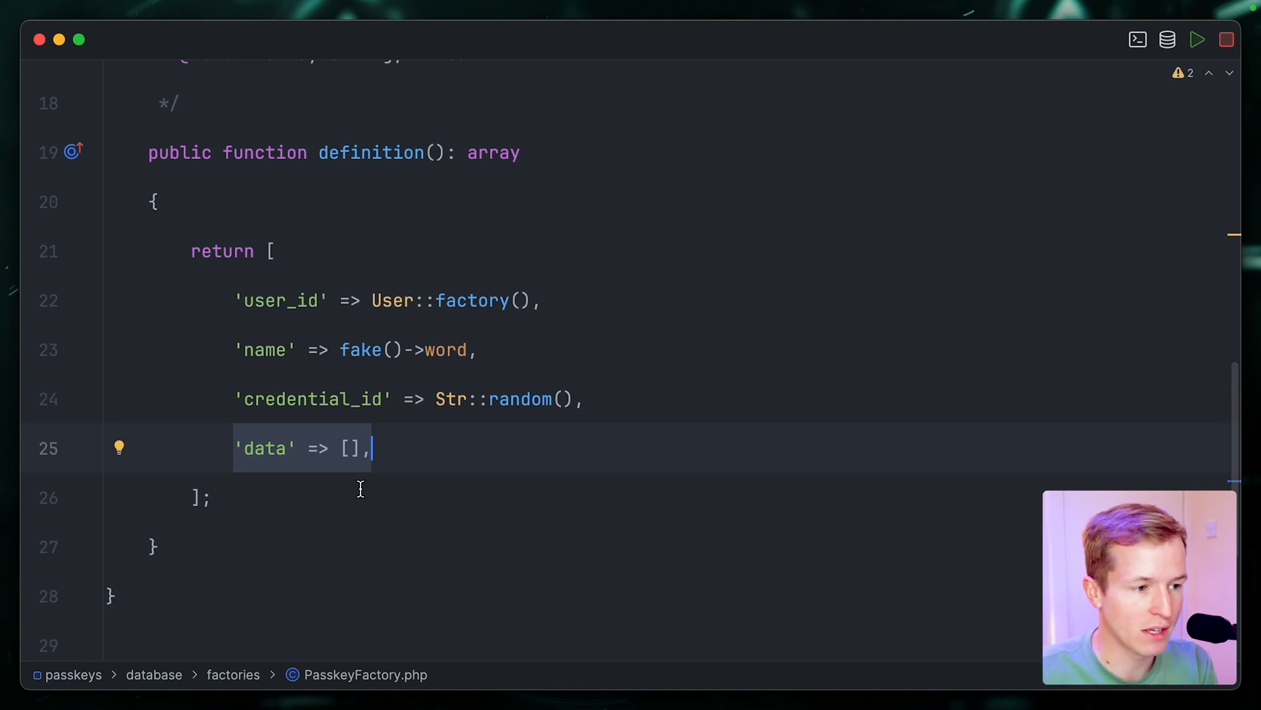
text(Pas)
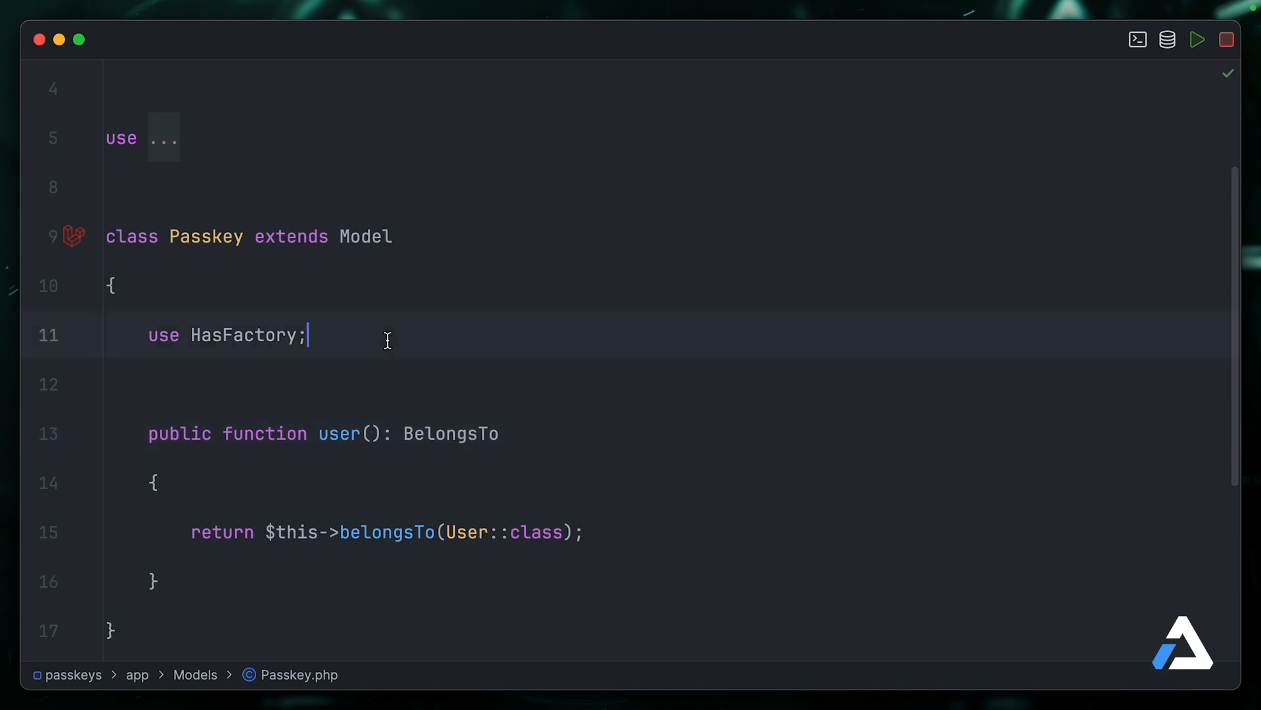
text(casts()
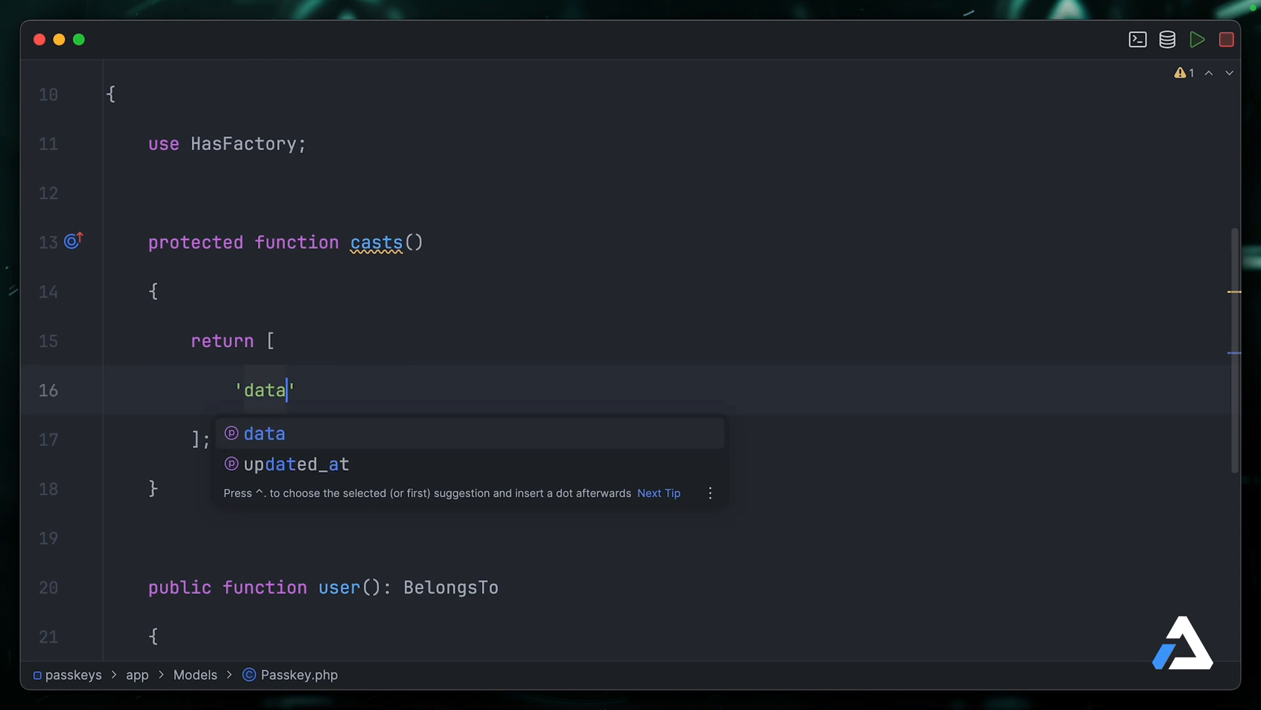
text(=> 'json',)
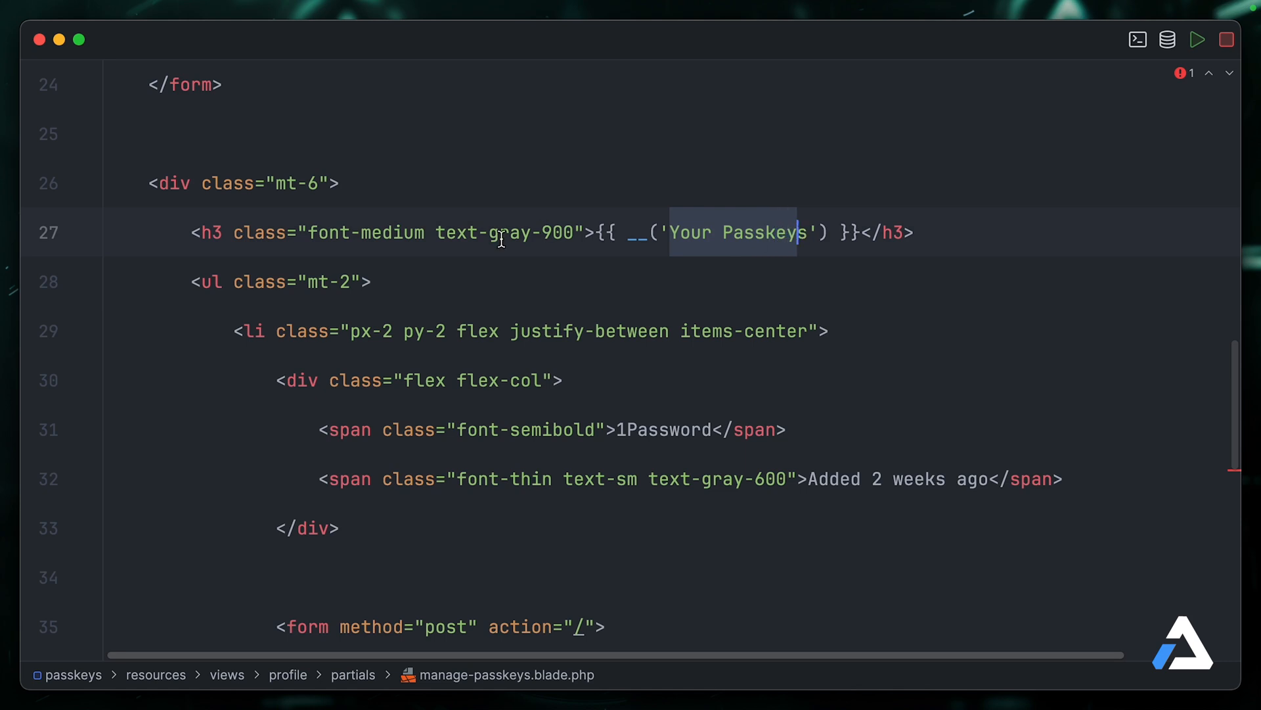
text(@)
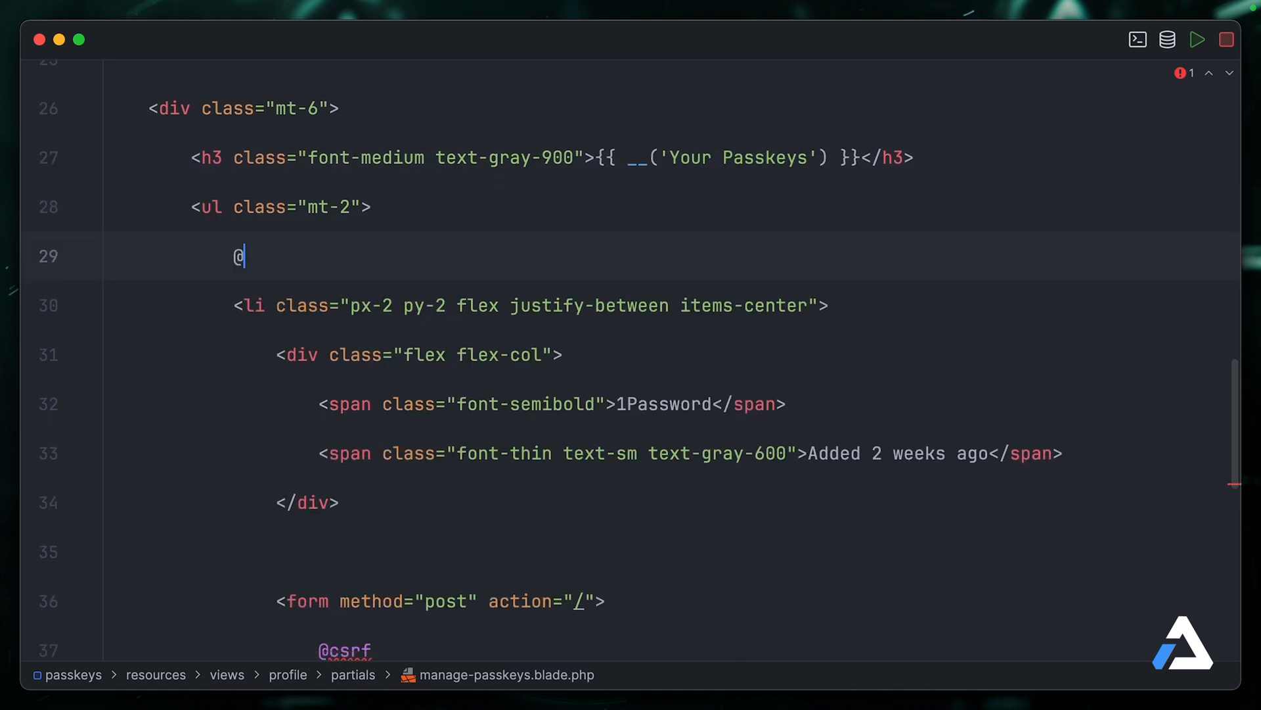
text(foreach($us) @endforeach)
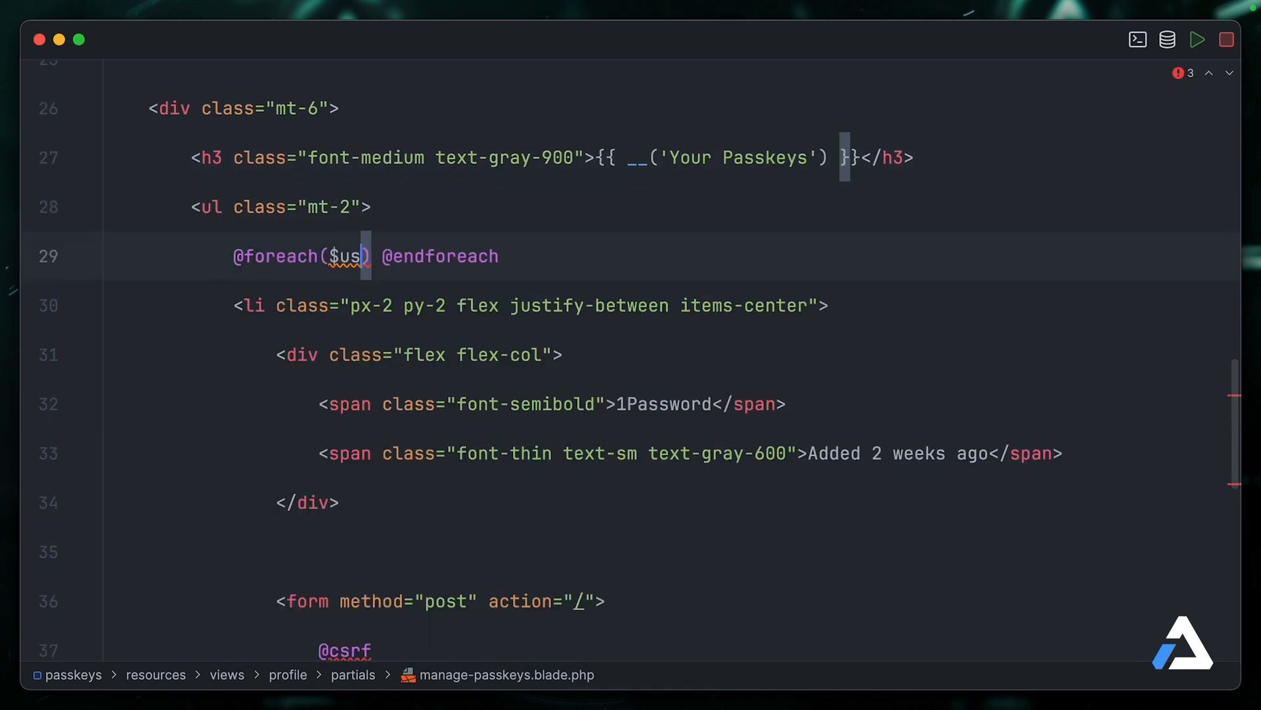
text(er->passkeys as $passkey)
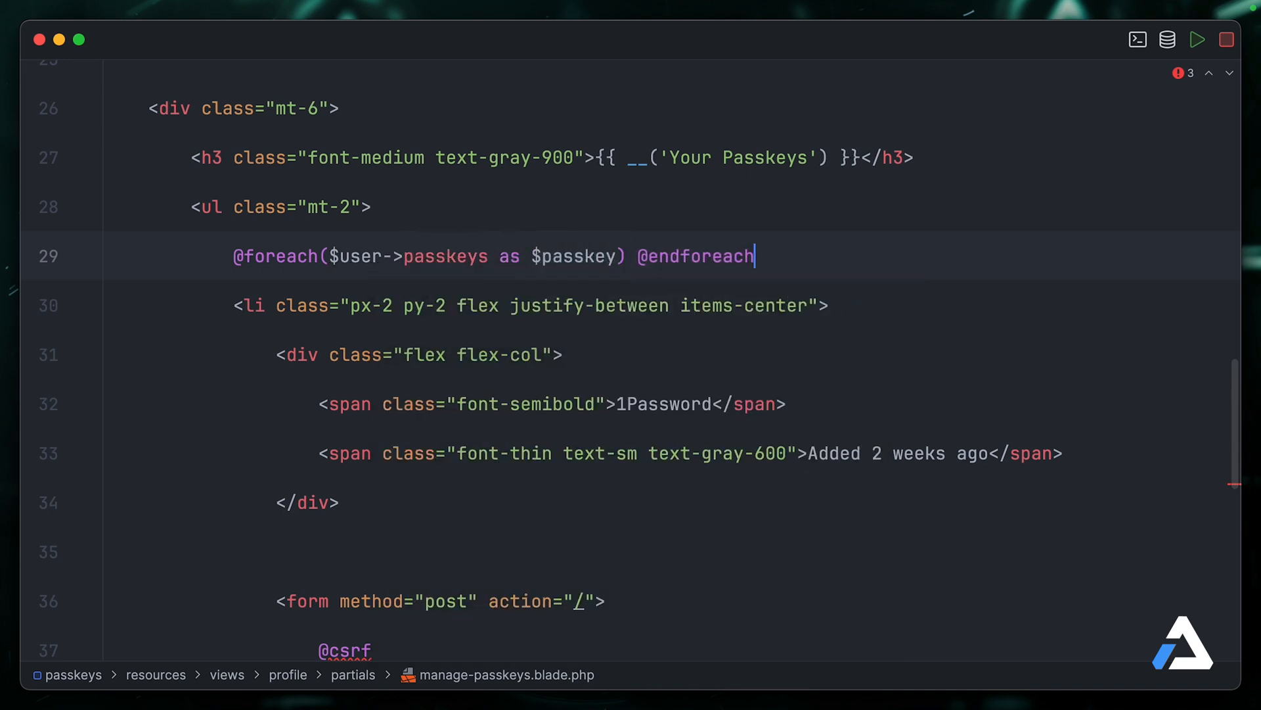
scroll(down, 3)
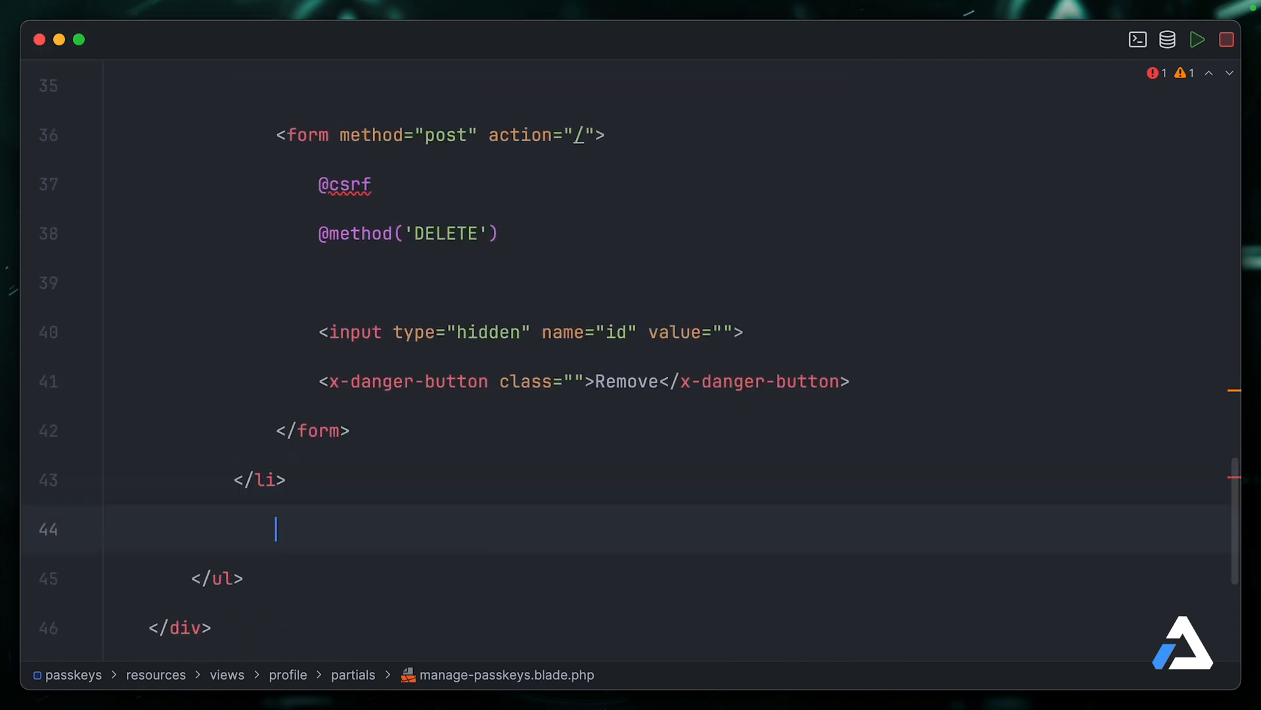
text(@endforeach)
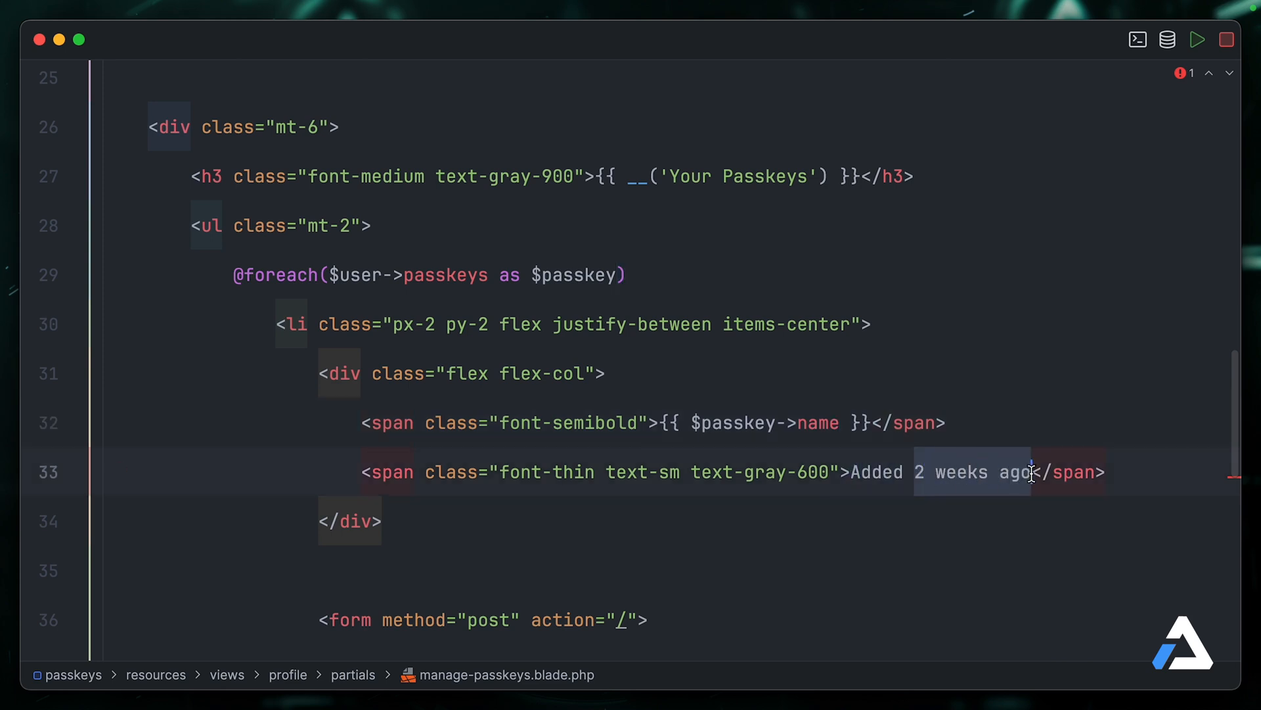
Output {{ $passkey->name }} and created_at->diffForHumans() for each passkey
text({{ $passkey->created_at)
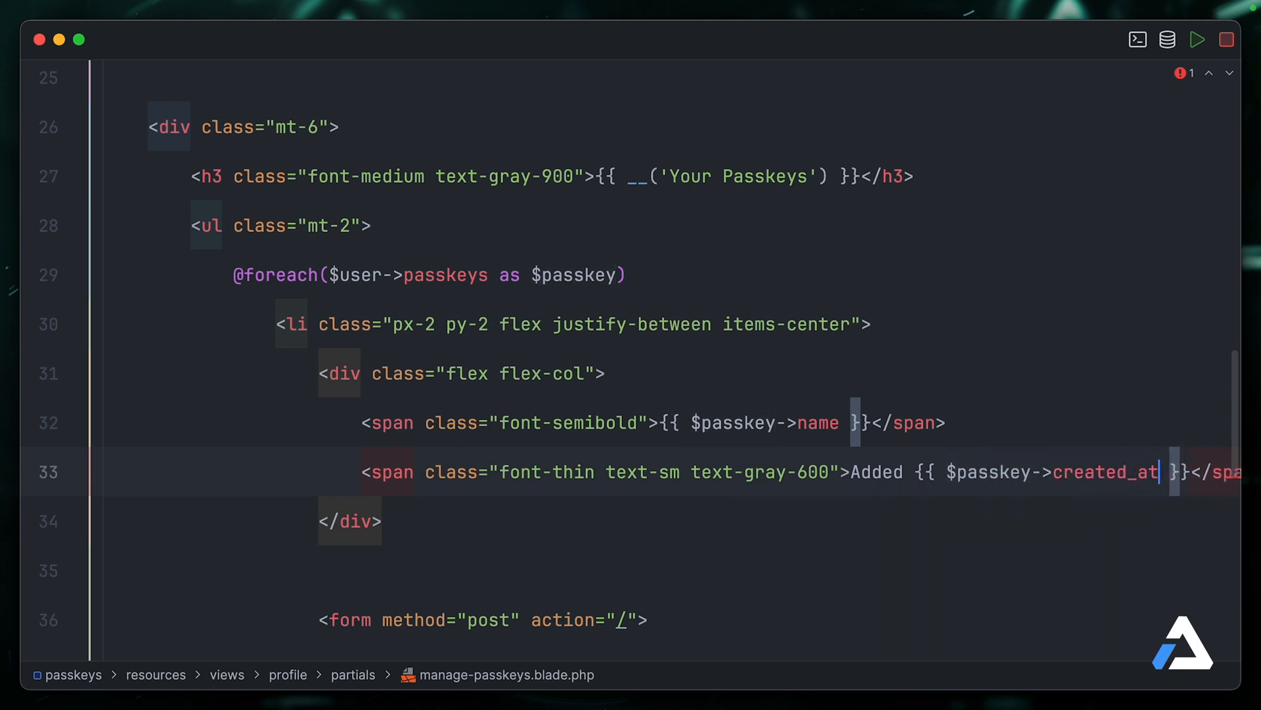
text(->diffForHumans))
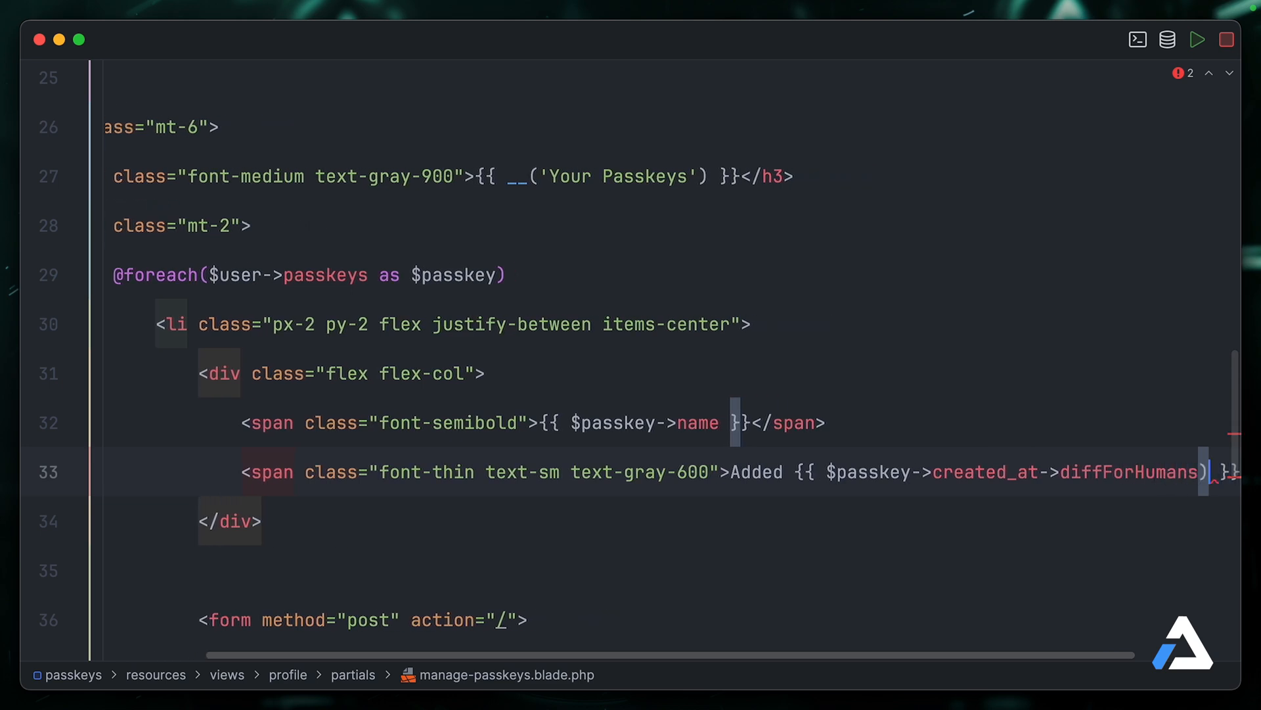
text(())
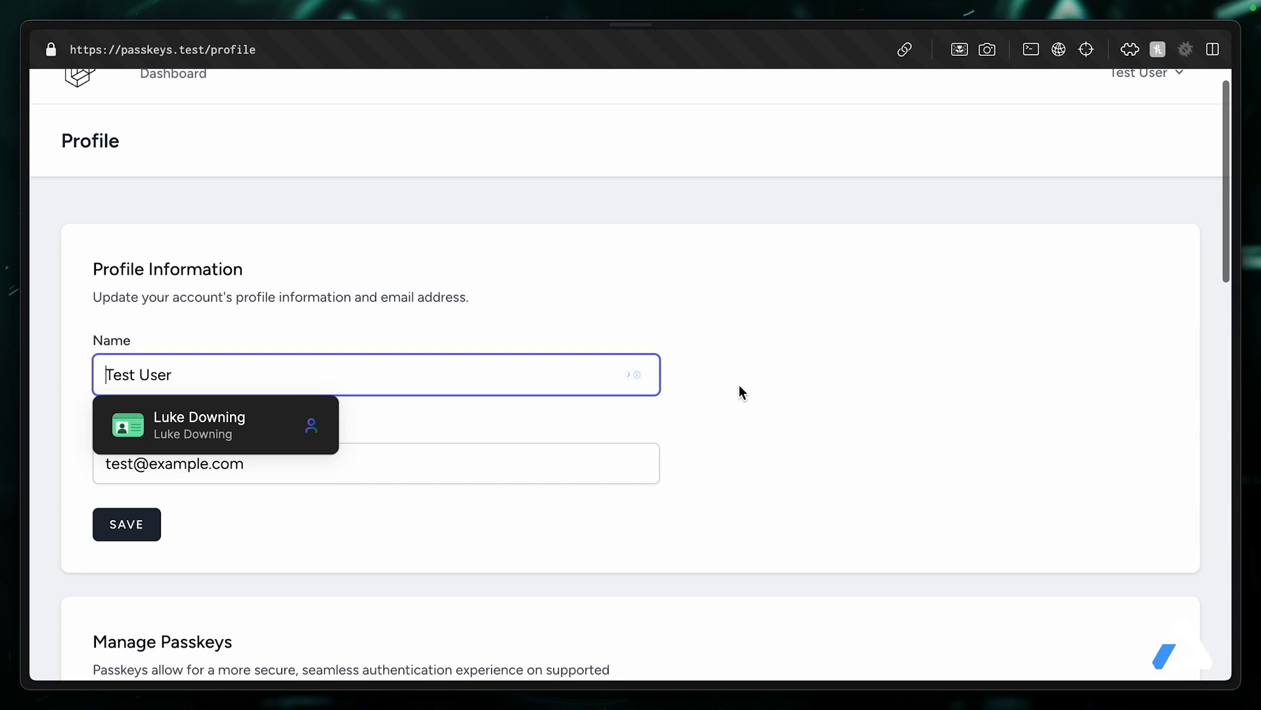
Scroll the profile page to the Your Passkeys list showing the three seeded passkeys
scroll(down, 3)
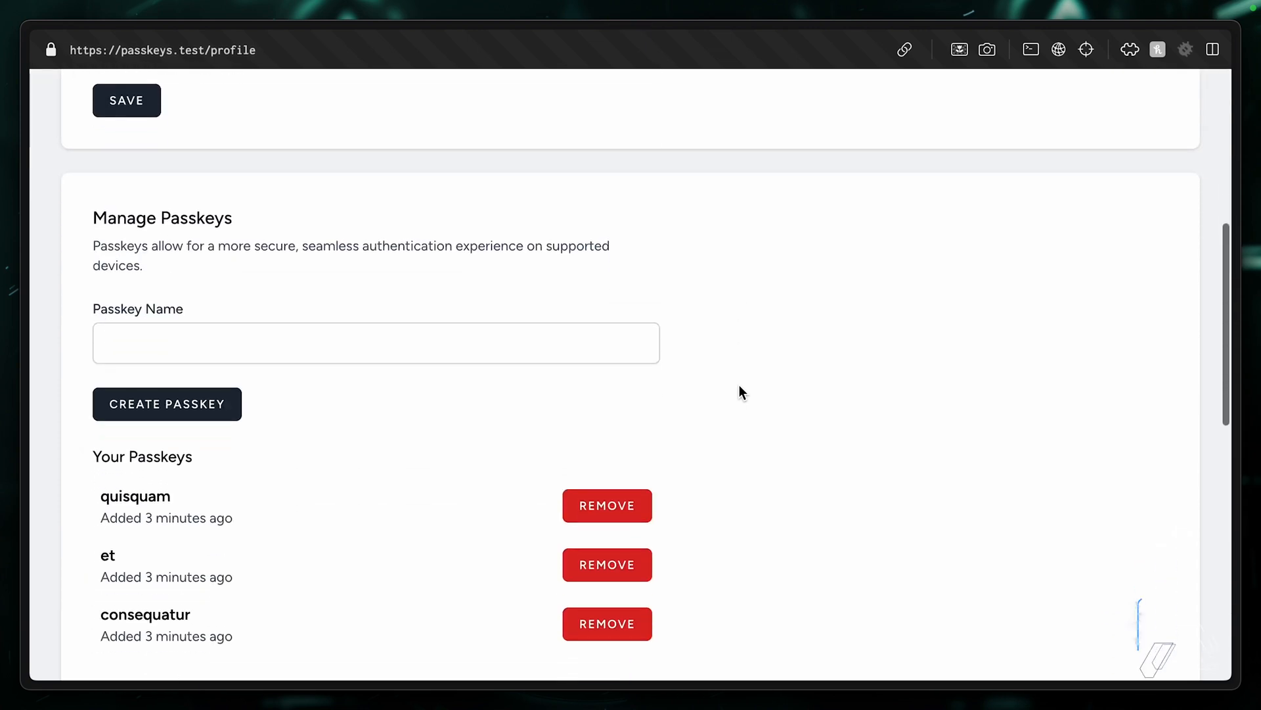
scroll(down, 3)
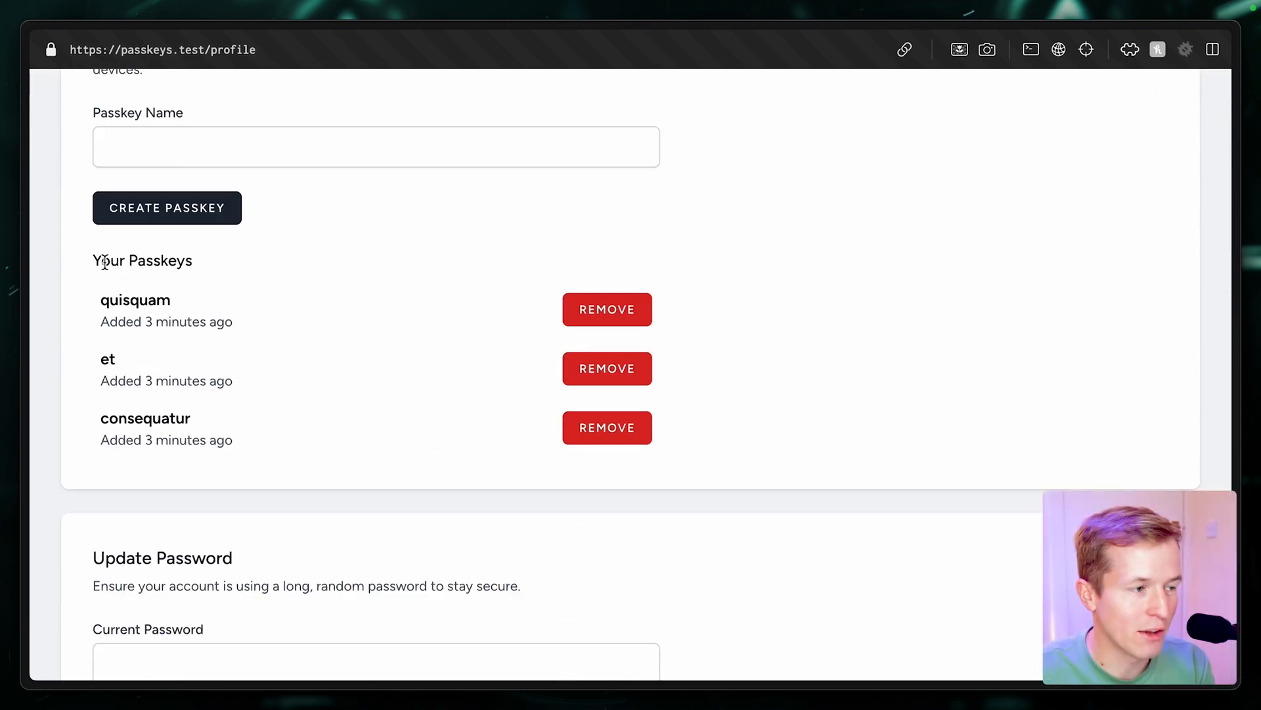
double_click(143, 260)
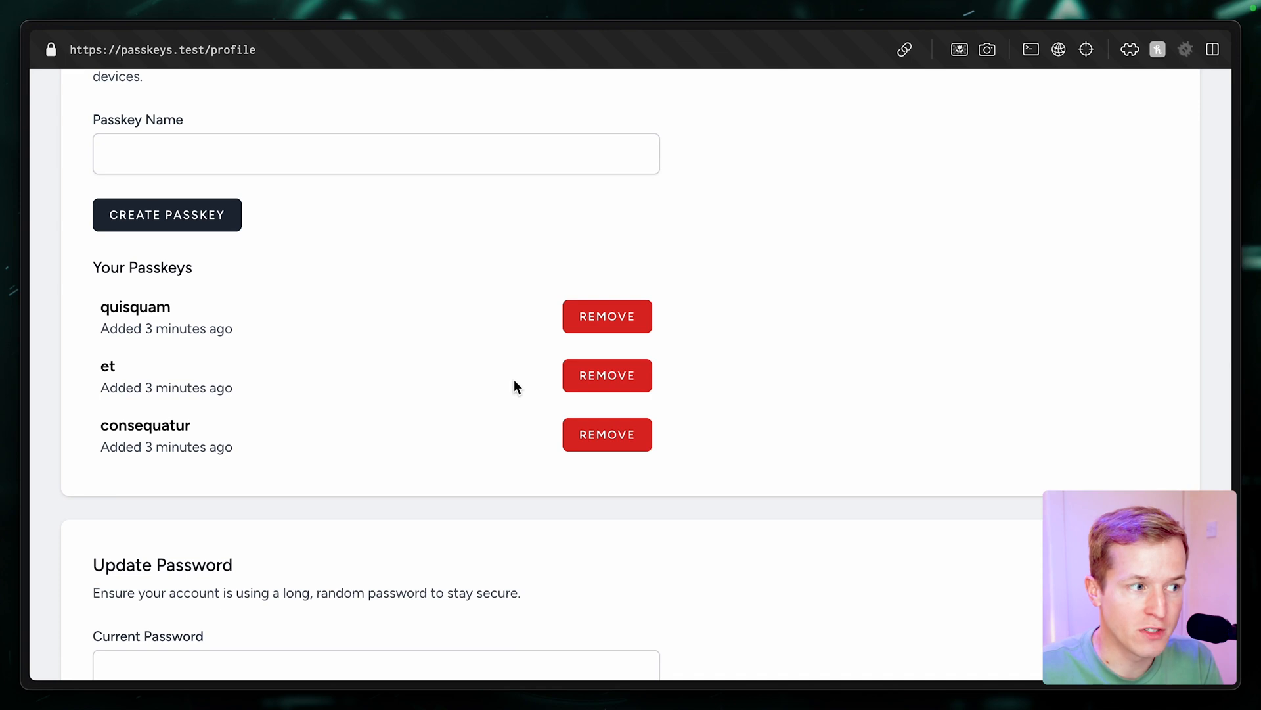
mouse_move(433, 412)
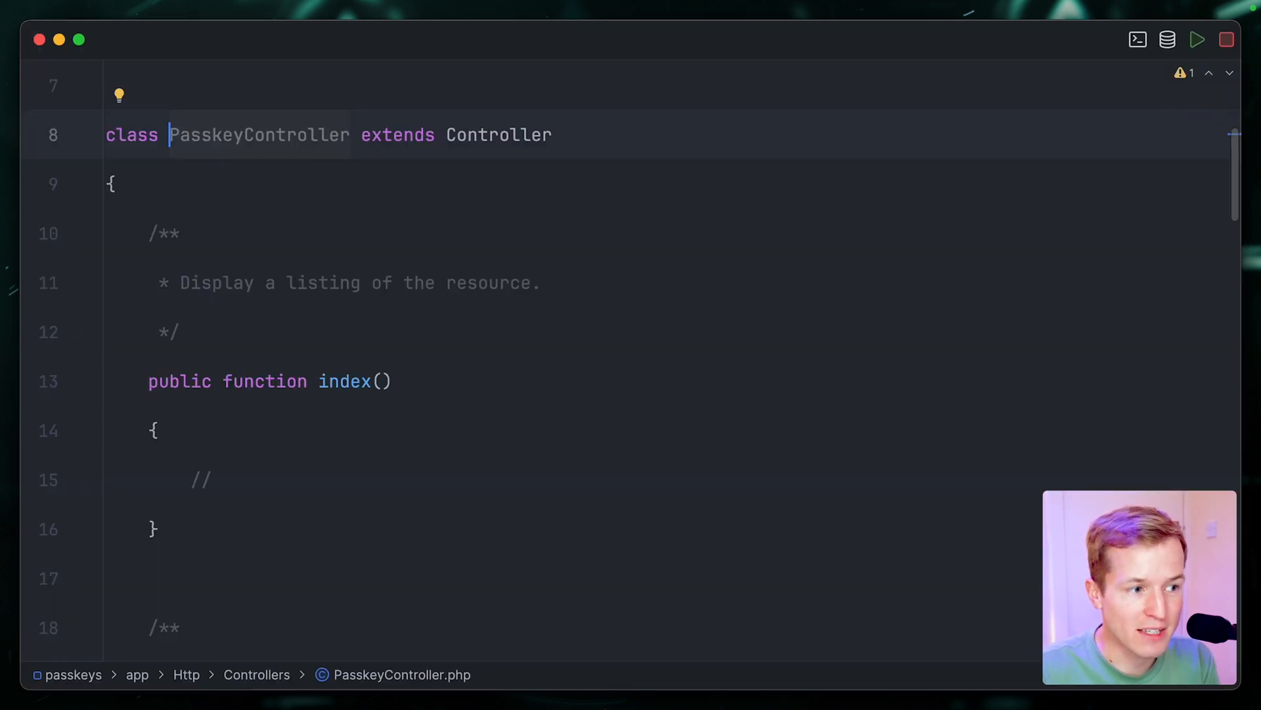
Bring the empty destroy(Passkey $passkey) method of PasskeyController into view
scroll(down, 3)
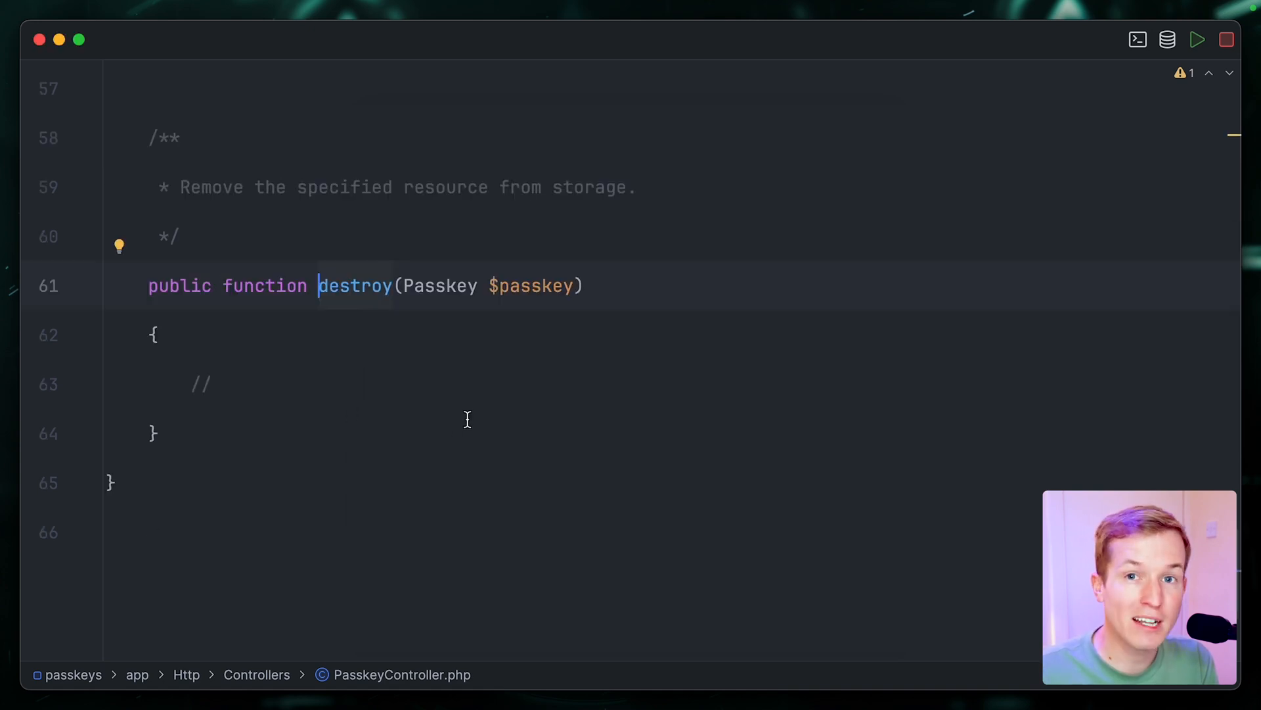
mouse_move(440, 341)
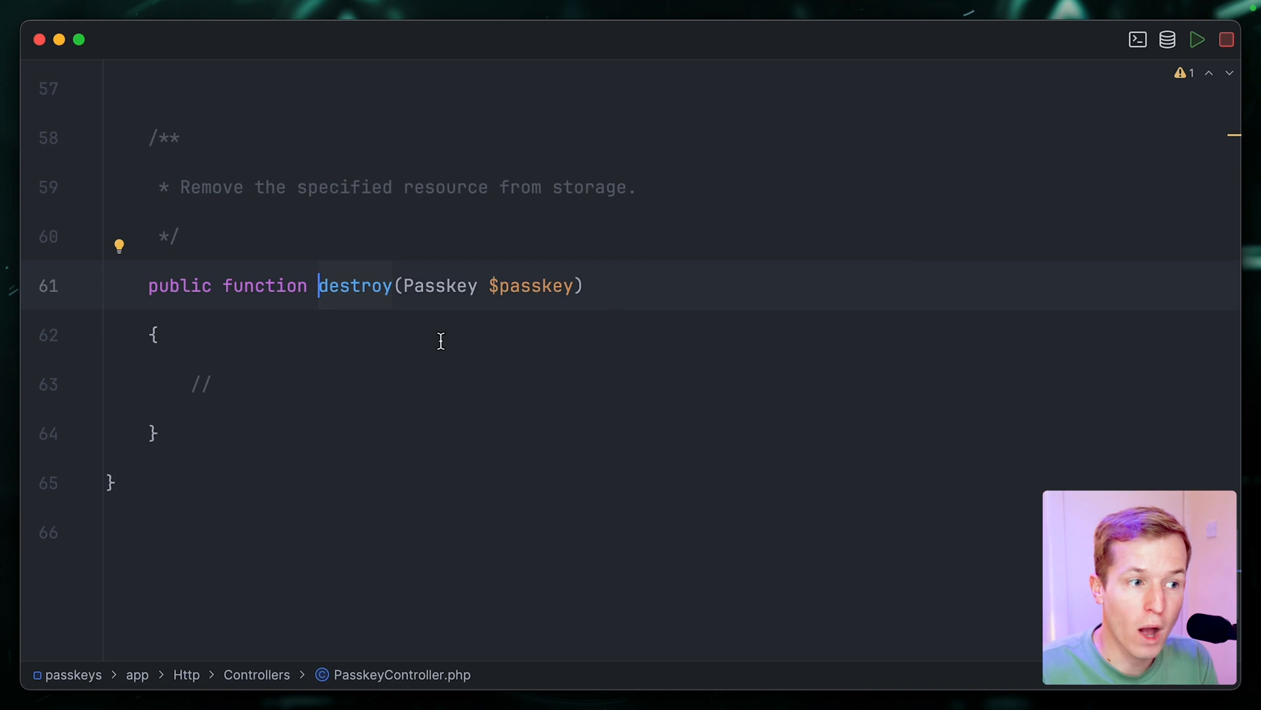